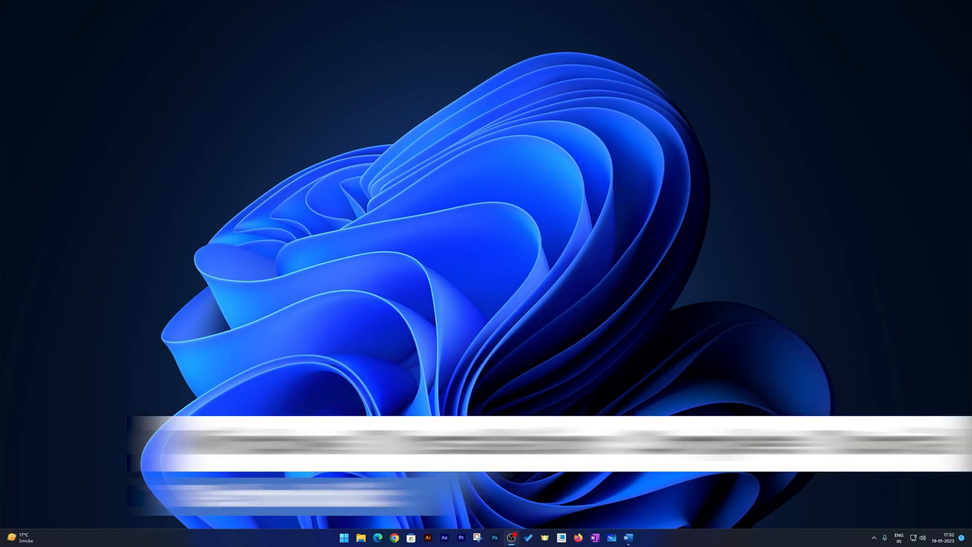
Launch Google Chrome from the taskbar to get a new tab page
click(395, 538)
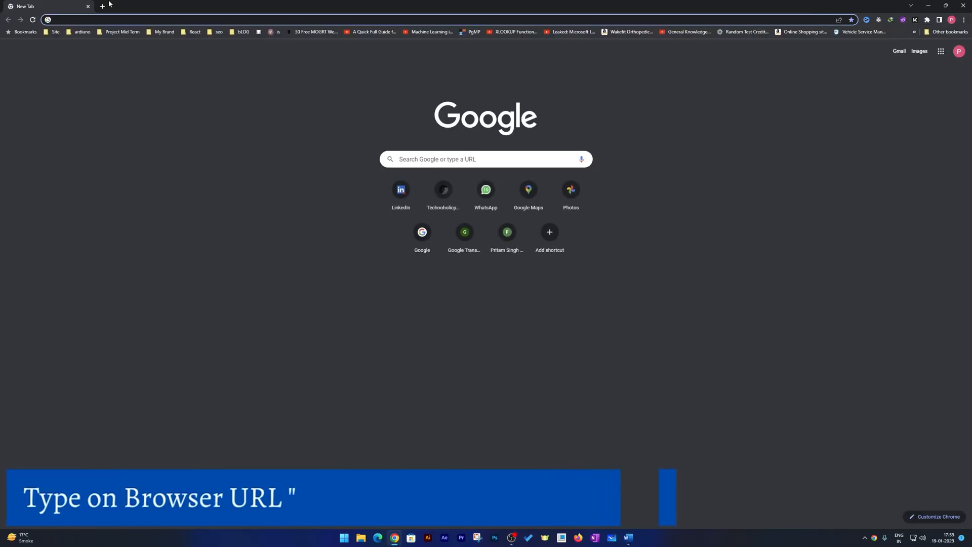
Search 'download windows 11' and open Microsoft's Windows 11 download page
text(download windows)
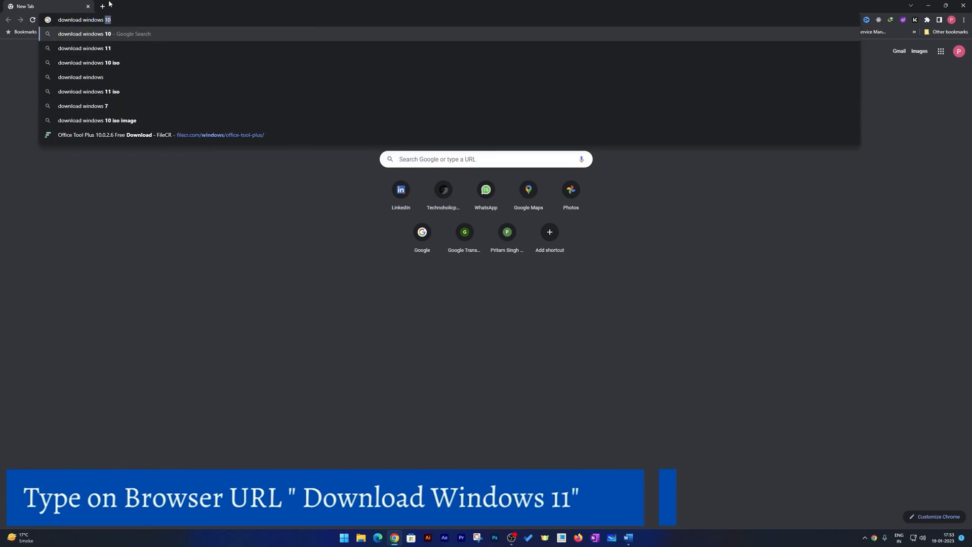
click(85, 49)
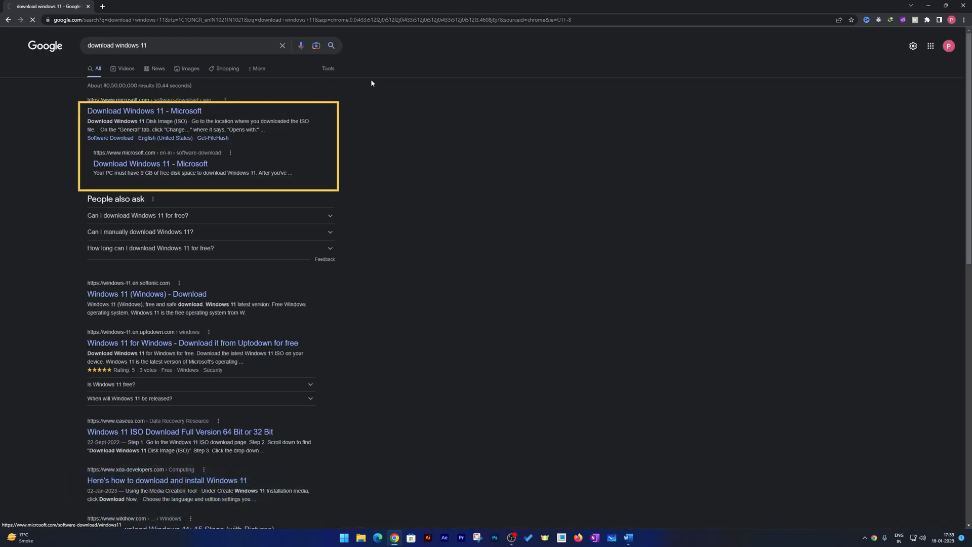
click(144, 110)
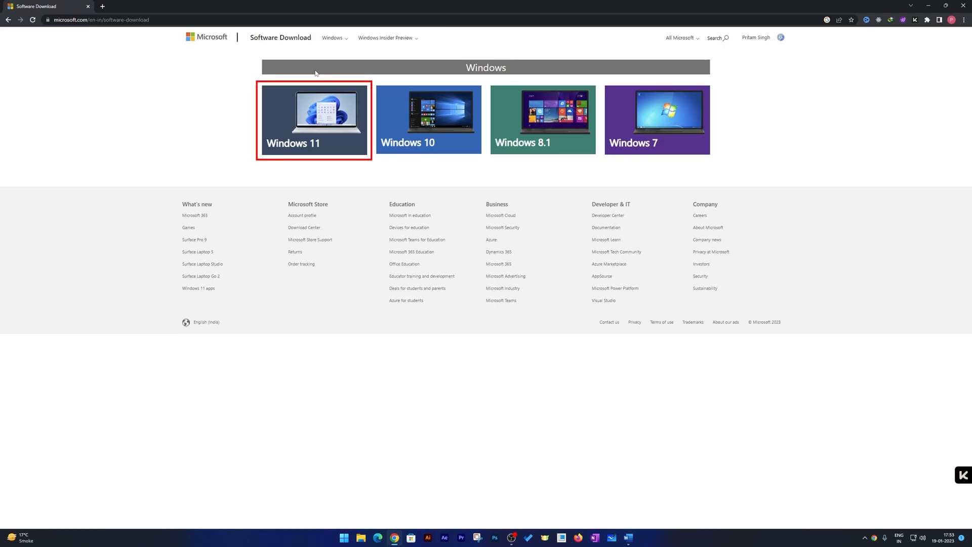
click(313, 119)
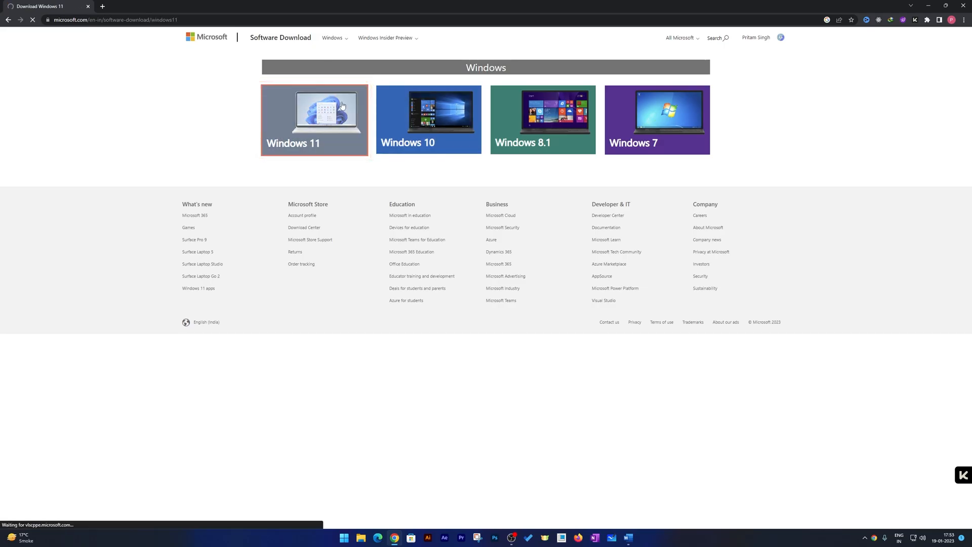
Download and launch the Windows 11 installation media creation tool
scroll(down, 3)
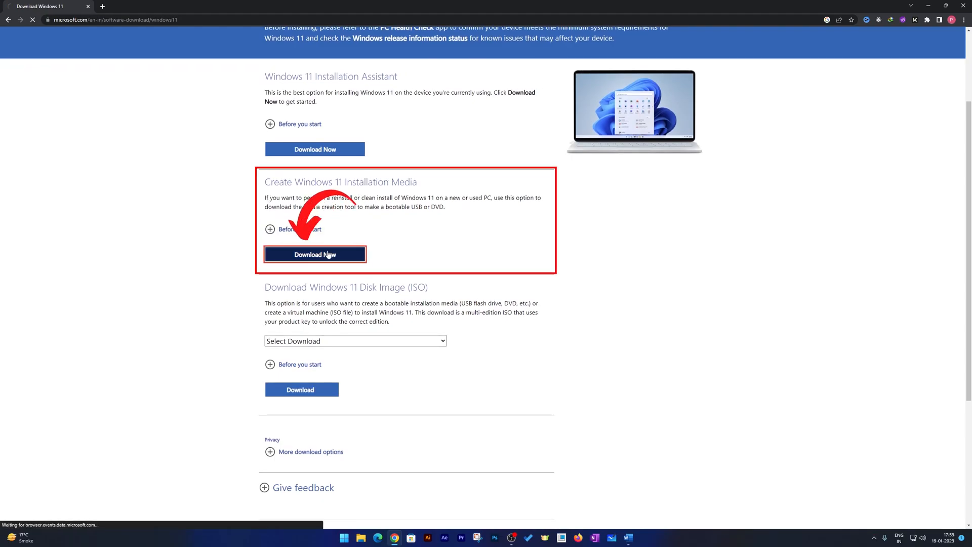
click(315, 254)
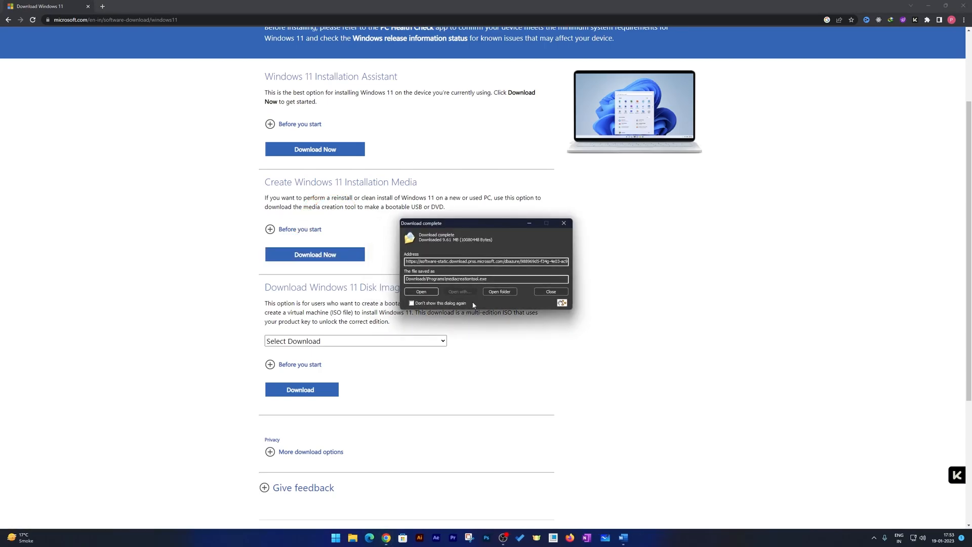
click(421, 292)
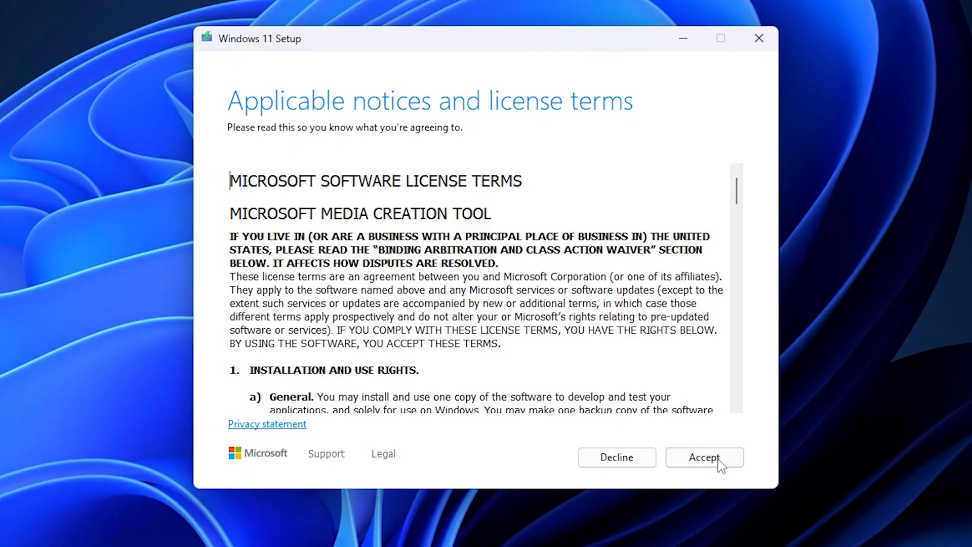
Accept the license and choose English (United States) Windows 11, without the recommended options
click(705, 457)
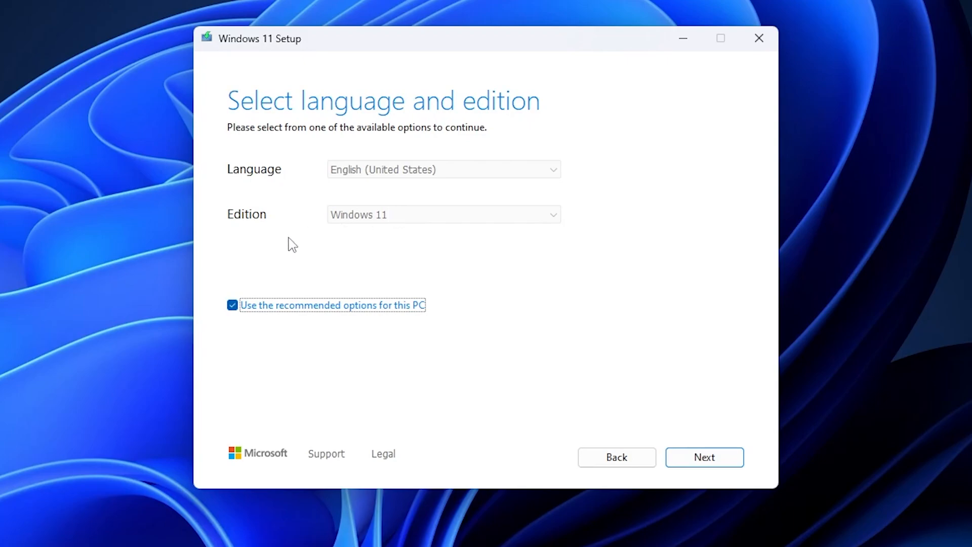
click(232, 304)
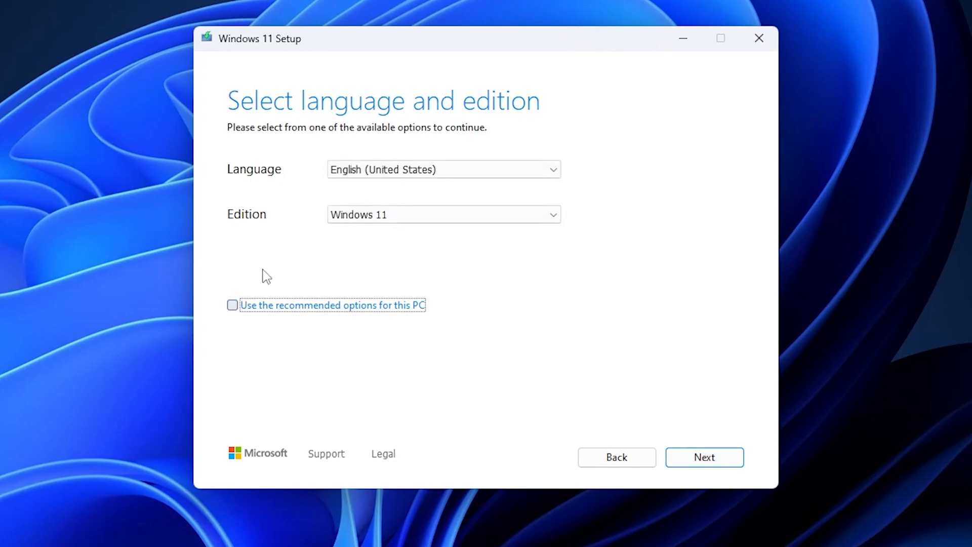
mouse_move(378, 223)
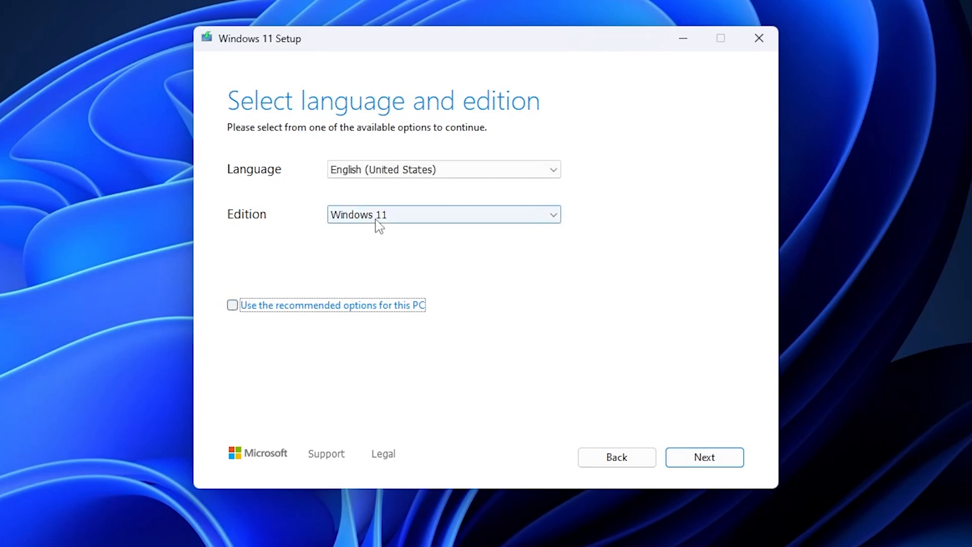
mouse_move(279, 293)
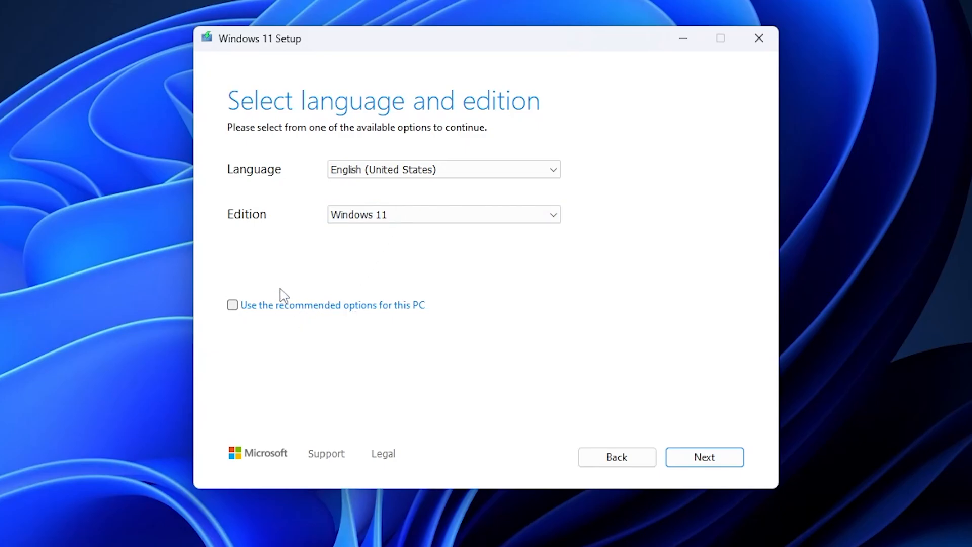
click(444, 169)
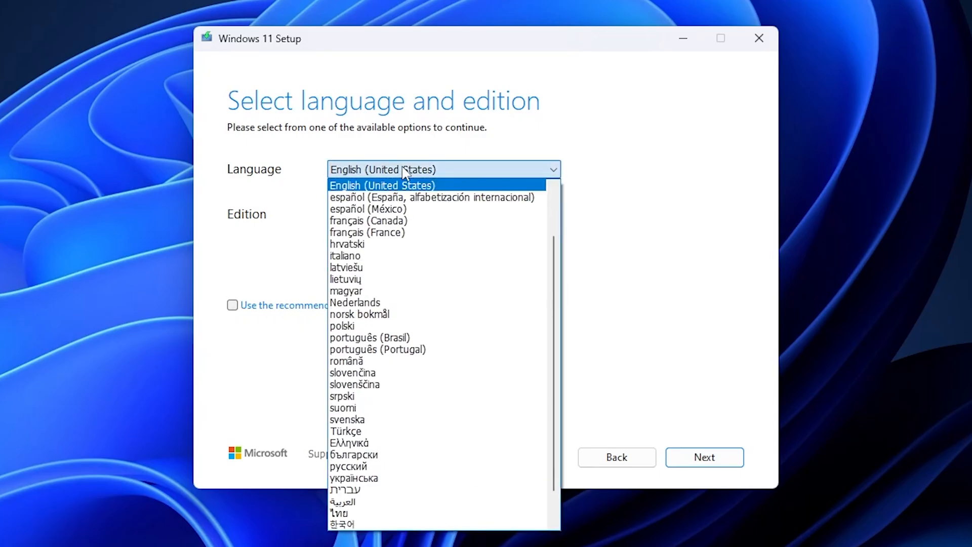
click(382, 185)
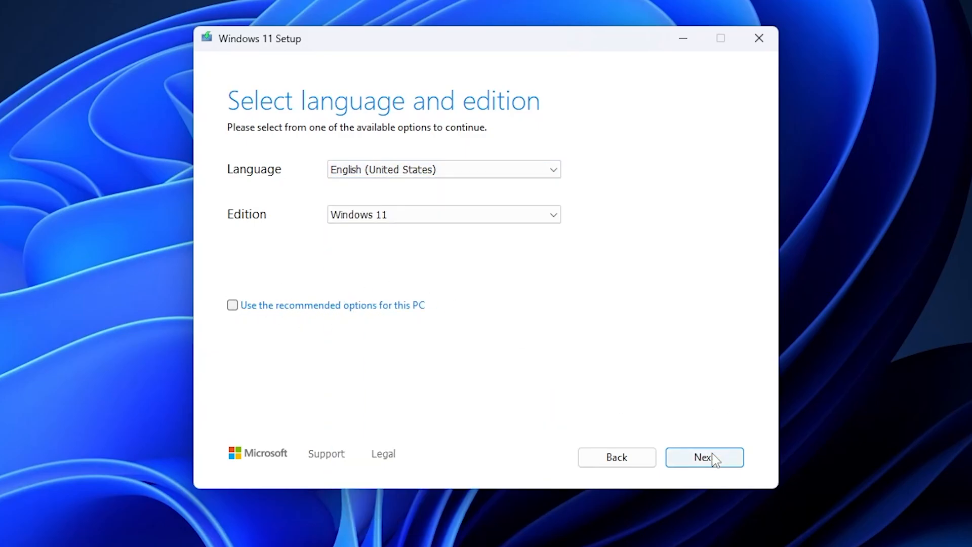
click(704, 457)
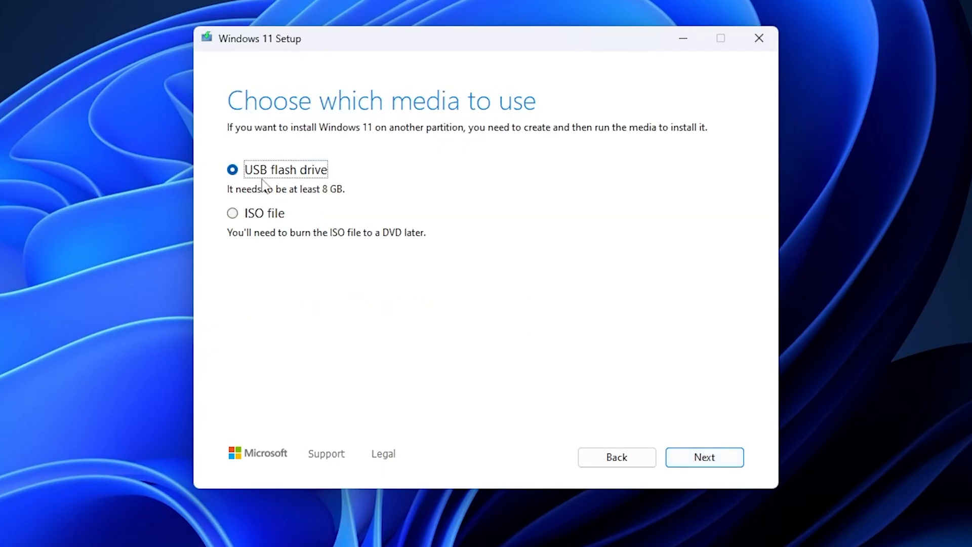
Choose USB flash drive as the media and target removable drive H:
click(704, 457)
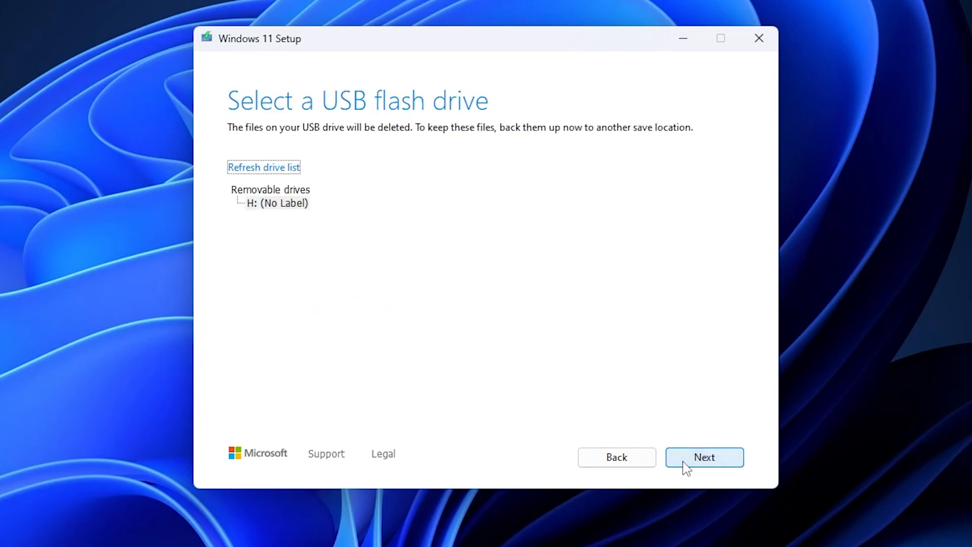
mouse_move(354, 152)
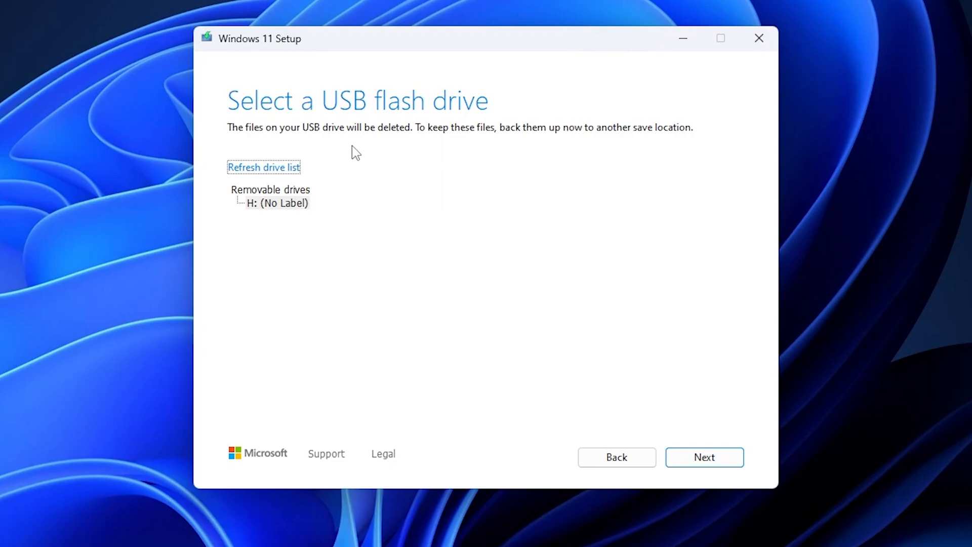
mouse_move(350, 160)
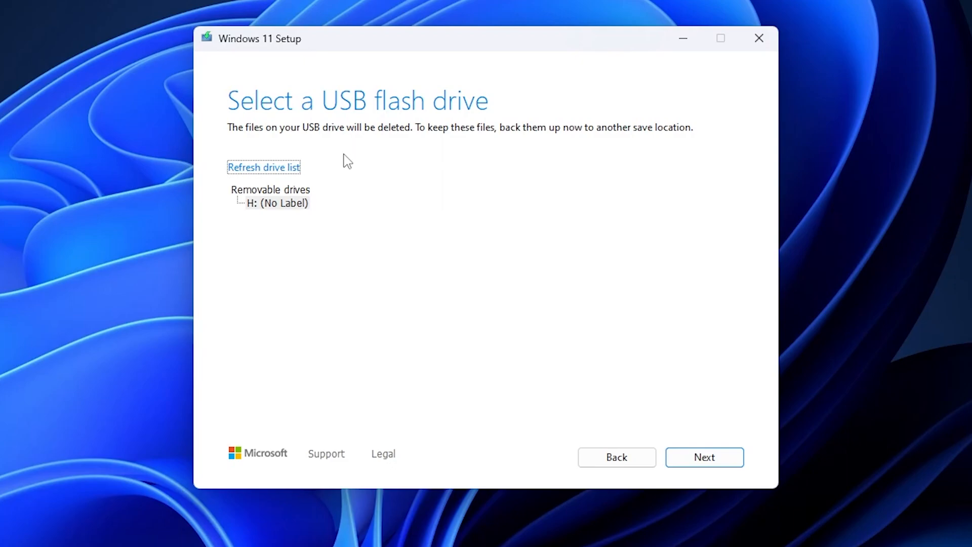
click(276, 203)
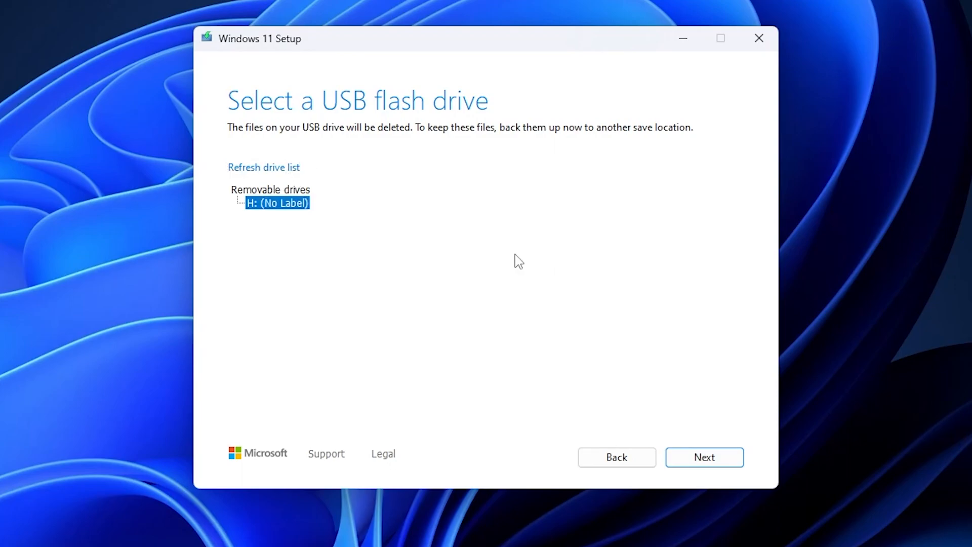
click(703, 457)
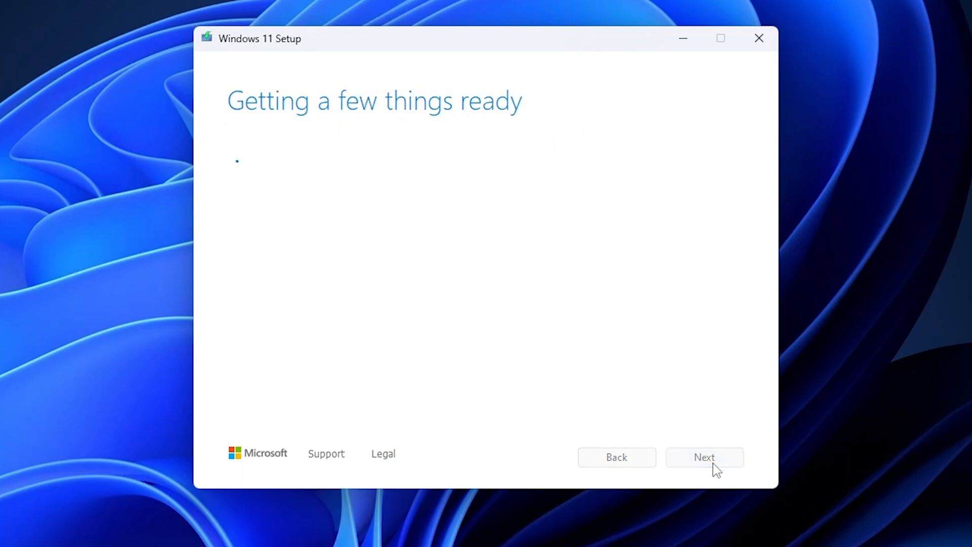
Wait for the bootable USB drive to finish, then click Finish to close the tool
click(704, 457)
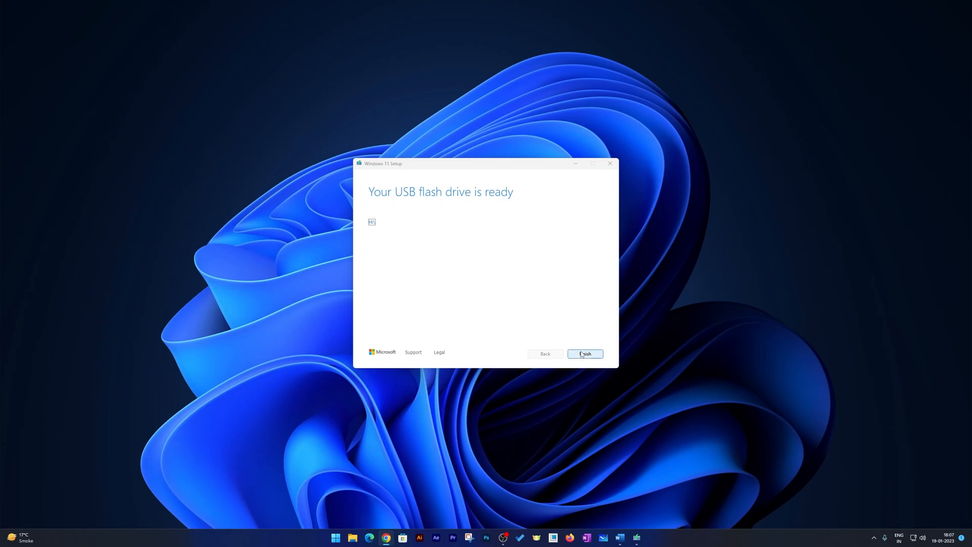
click(584, 354)
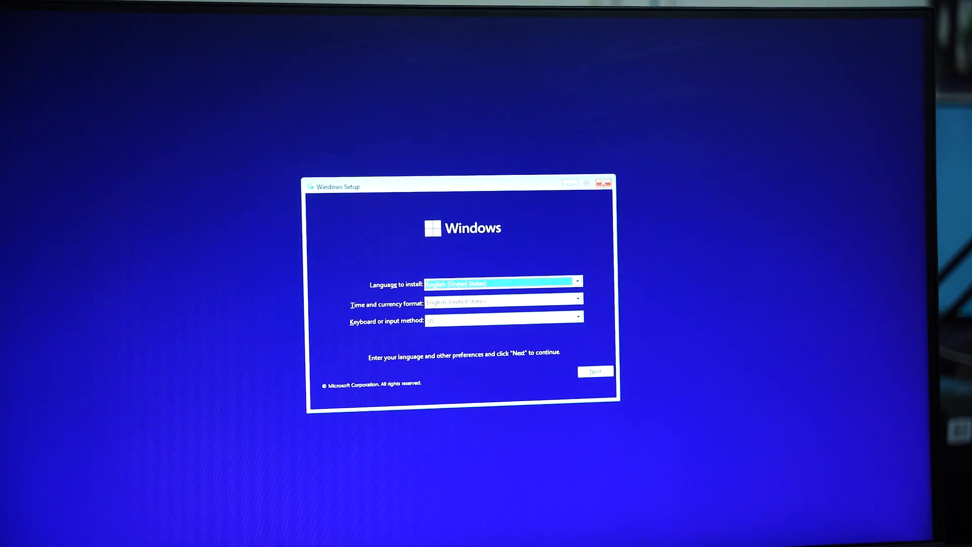
mouse_move(478, 259)
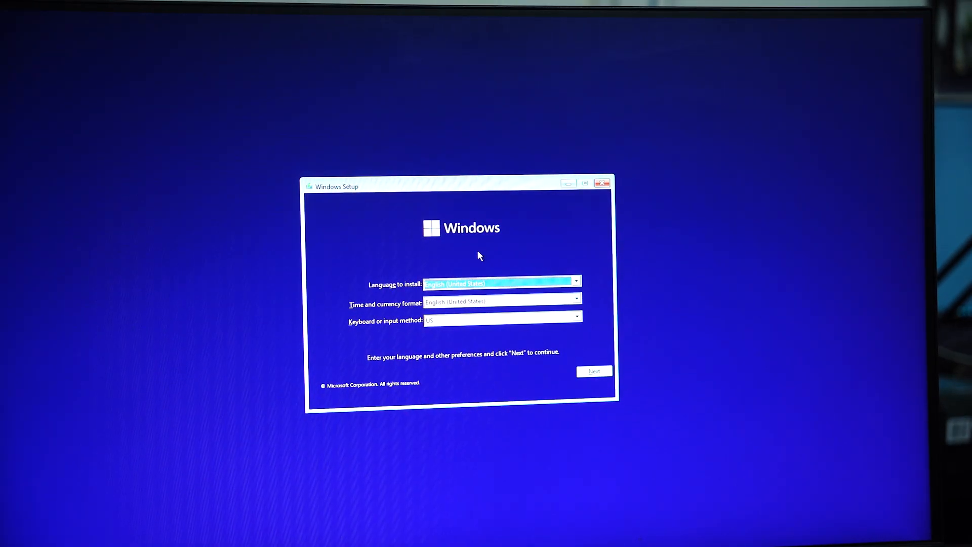
mouse_move(442, 263)
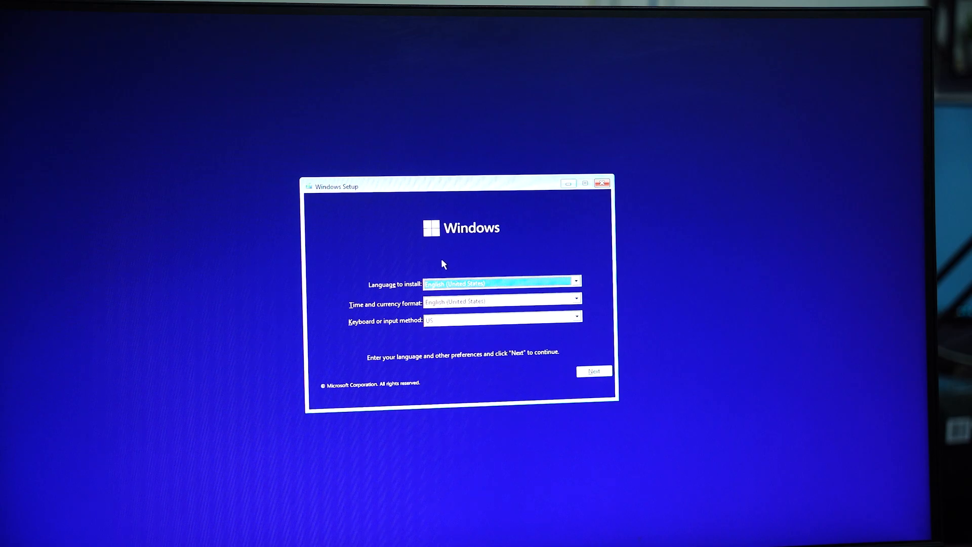
mouse_move(357, 276)
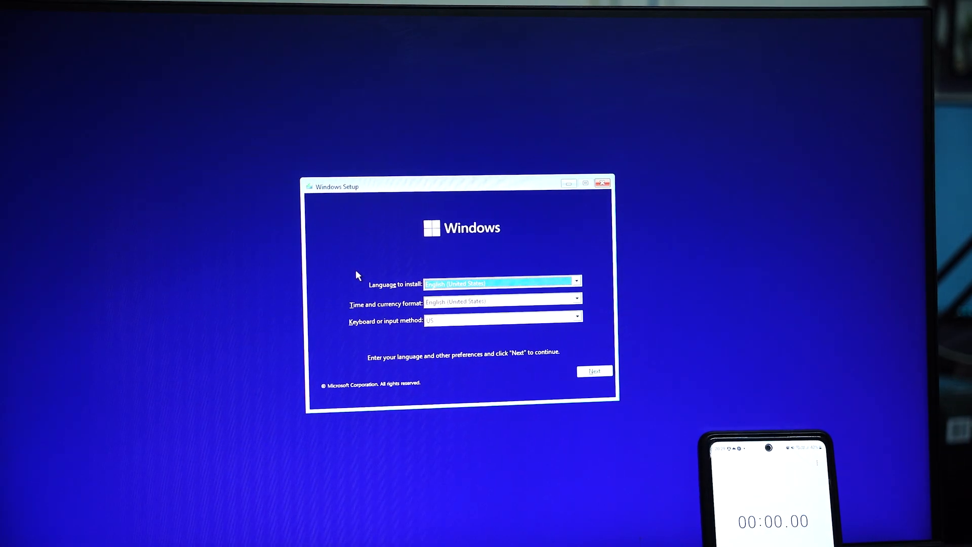
Keep the default language, start the install, choose Windows 11 Pro and accept the license
click(594, 371)
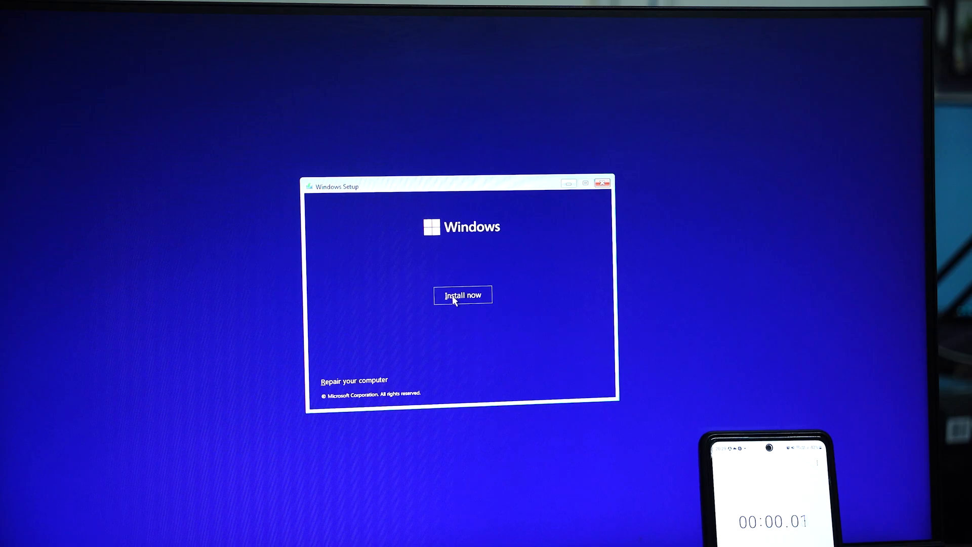
click(462, 295)
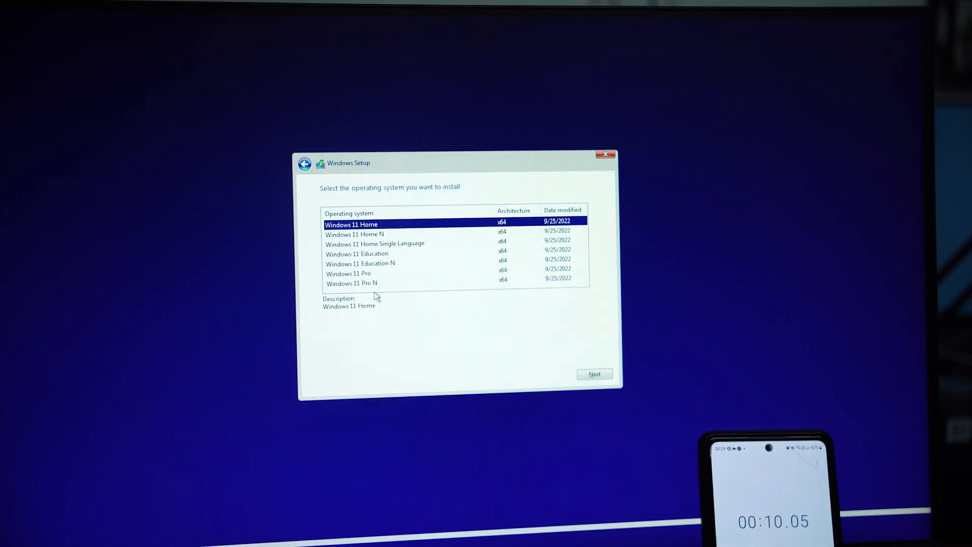
click(348, 274)
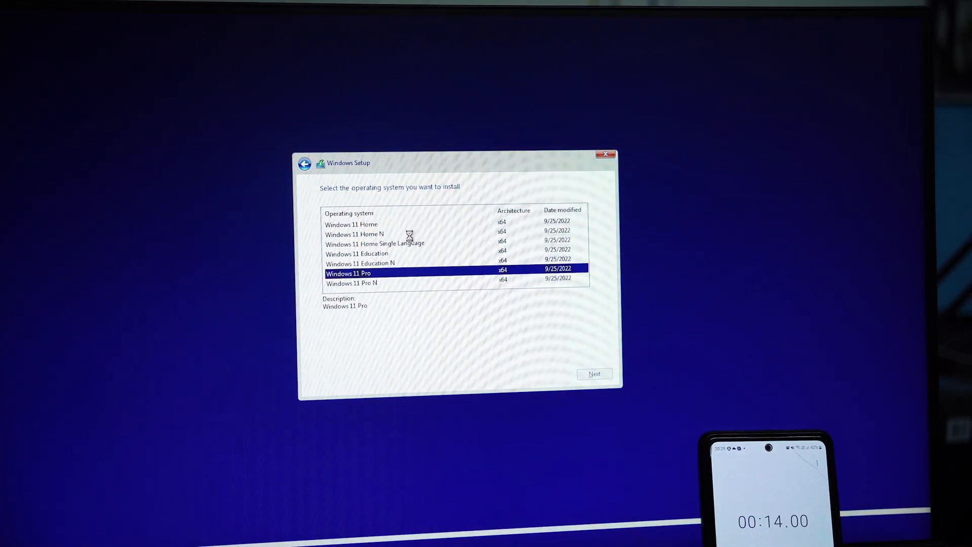
click(593, 374)
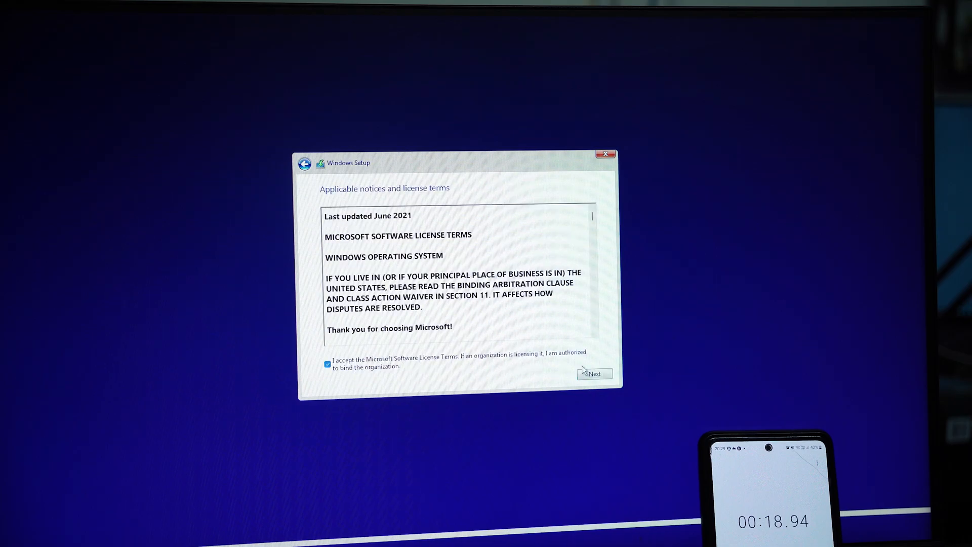
click(593, 373)
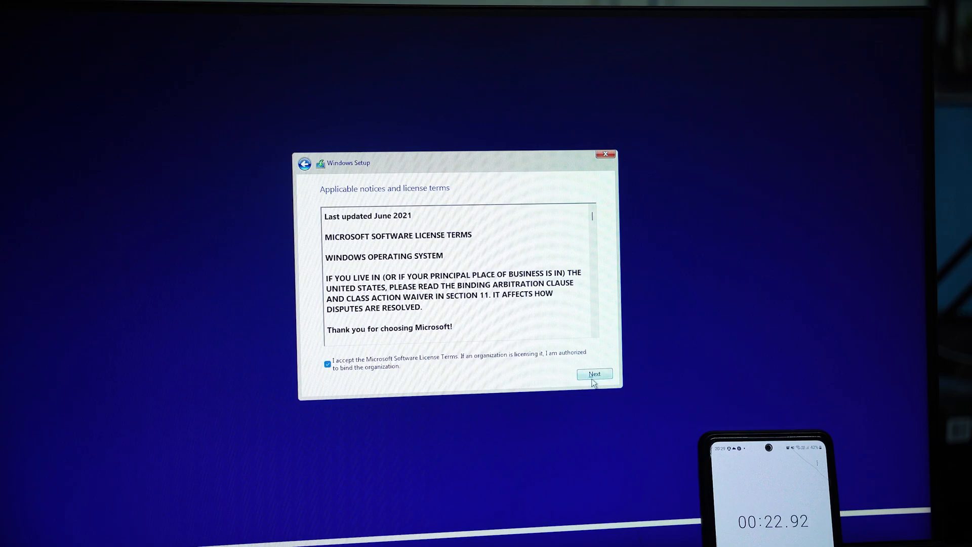
click(593, 374)
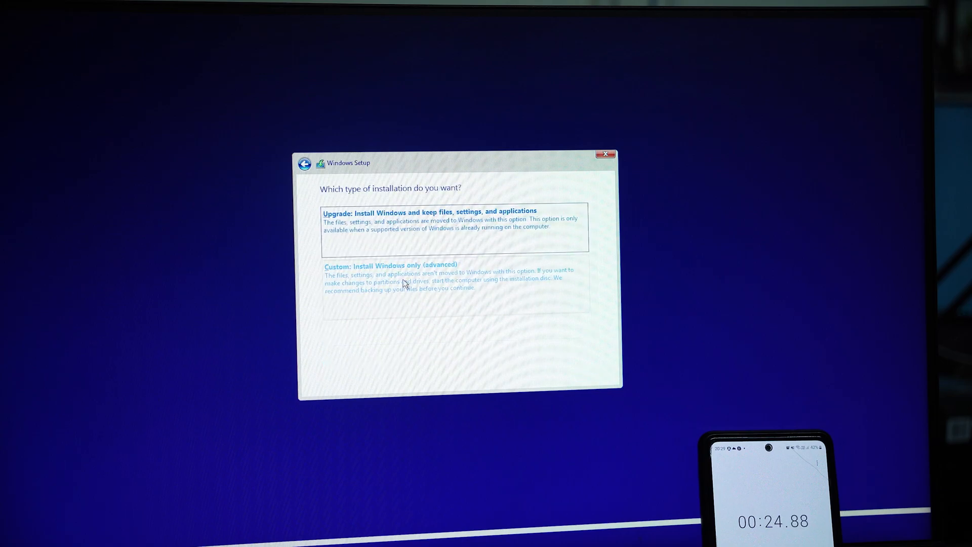
Choose Custom install, create partitions on Drive 0, and install onto Partition 3
click(390, 264)
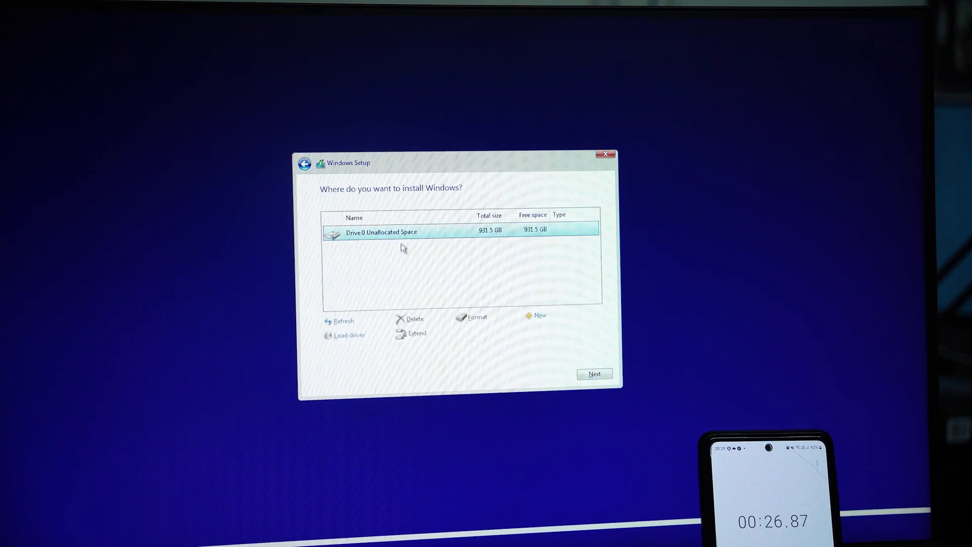
click(540, 315)
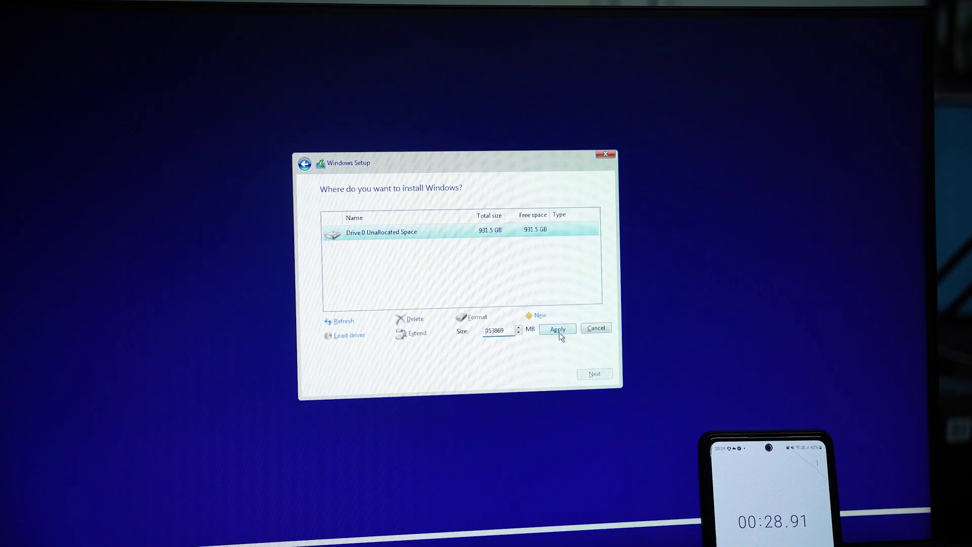
click(556, 329)
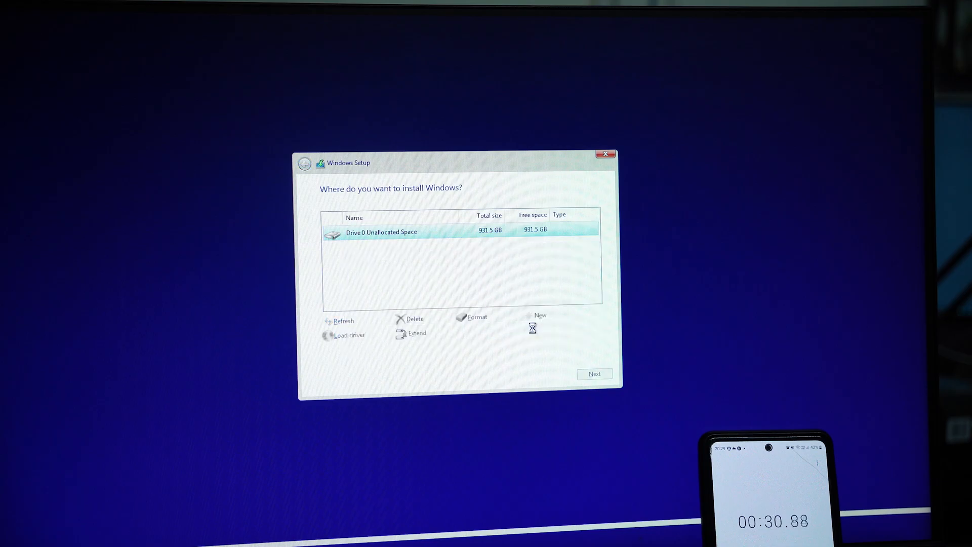
click(538, 316)
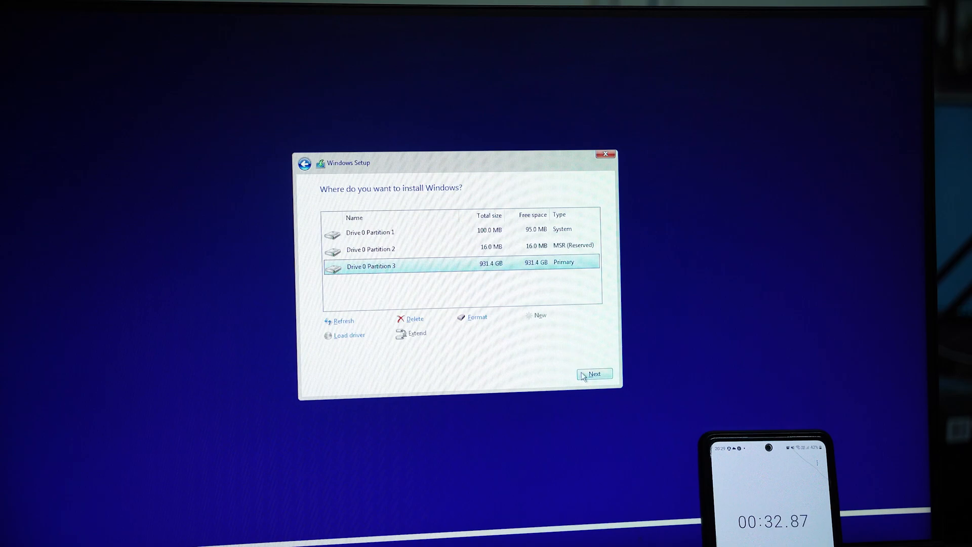
click(594, 373)
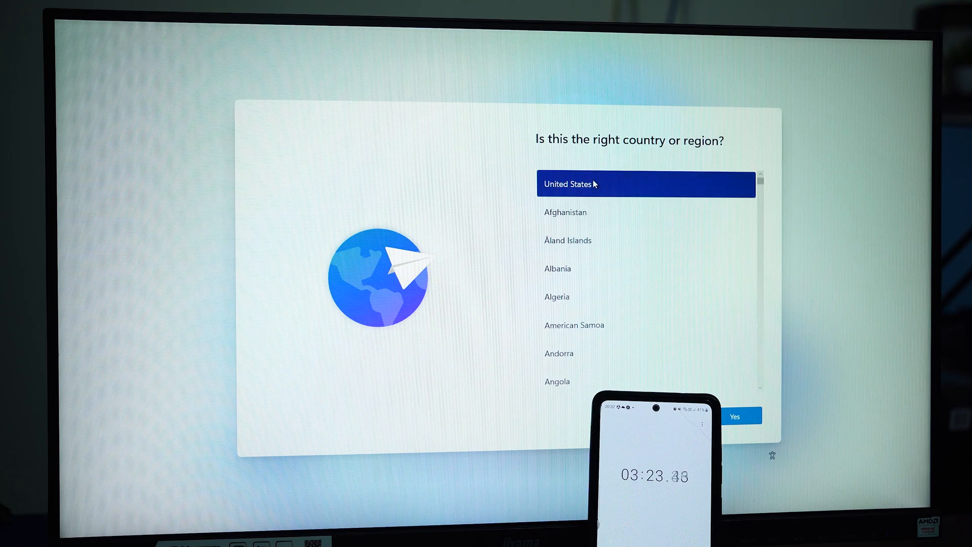
mouse_move(661, 249)
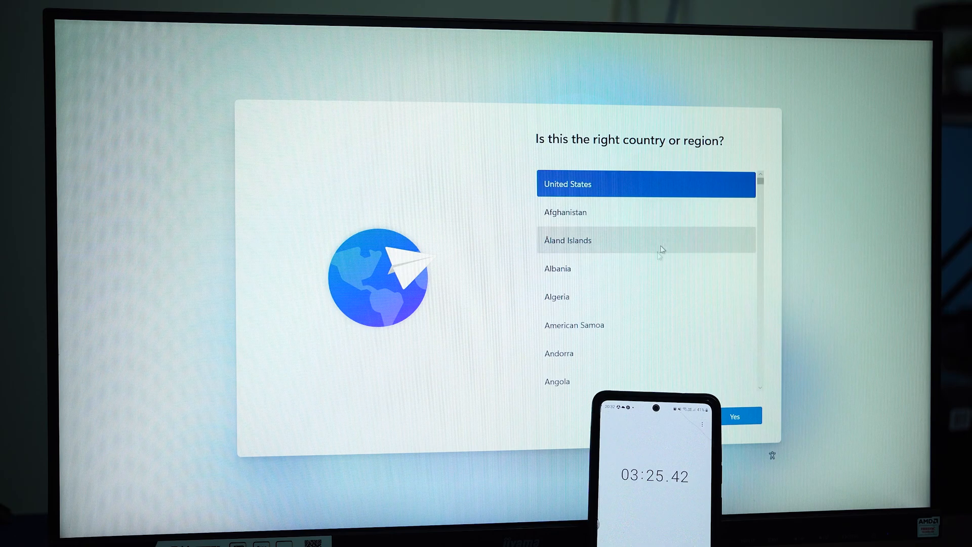
Confirm India as the country and English (India) as the keyboard layout
scroll(down, 3)
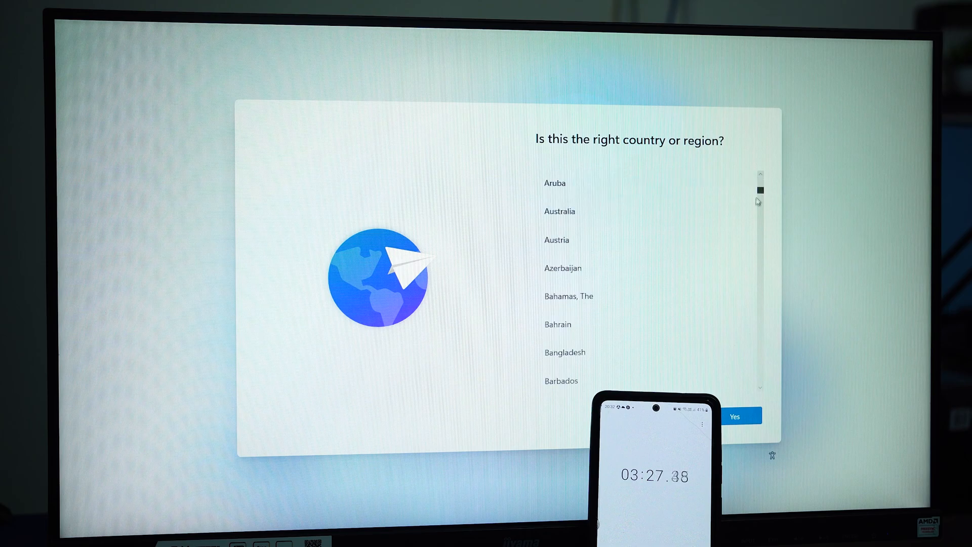
scroll(down, 3)
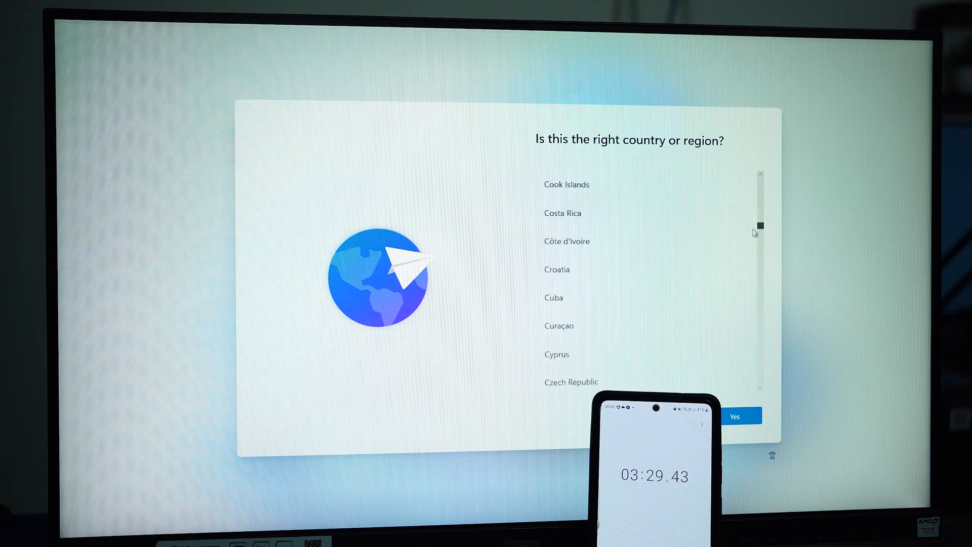
scroll(down, 3)
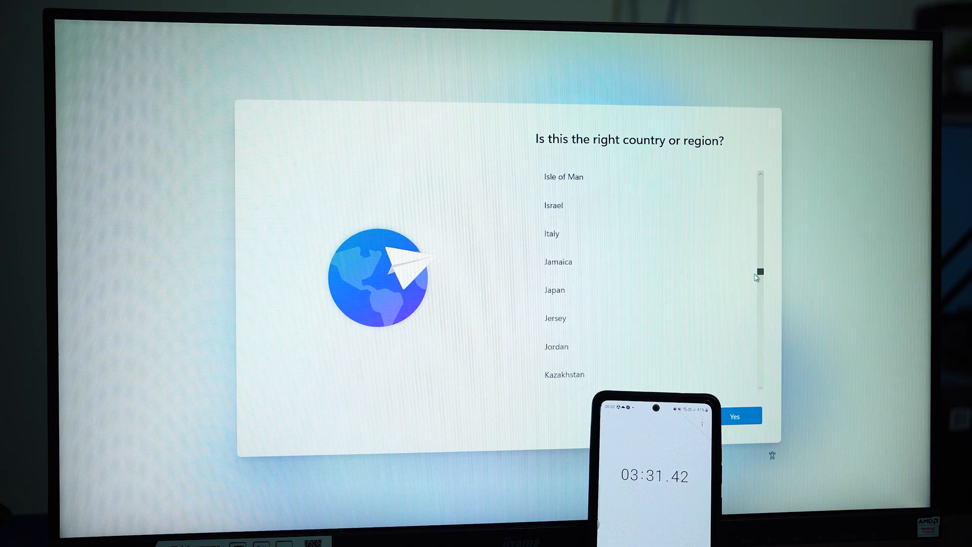
scroll(up, 3)
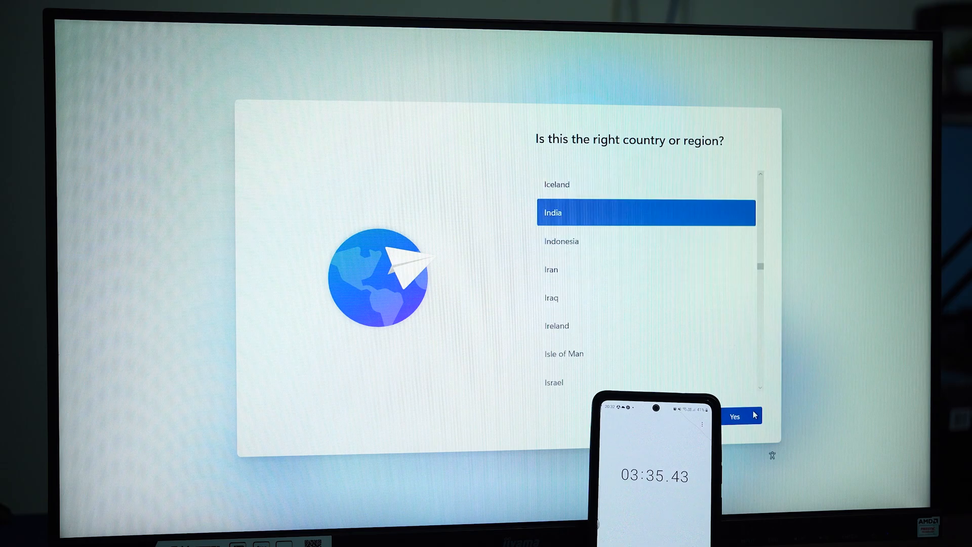
click(734, 416)
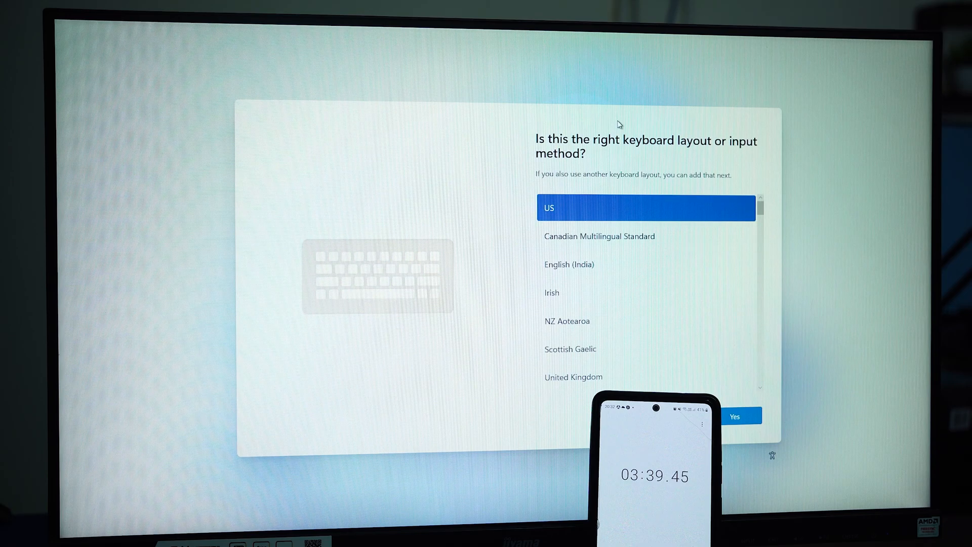
click(646, 263)
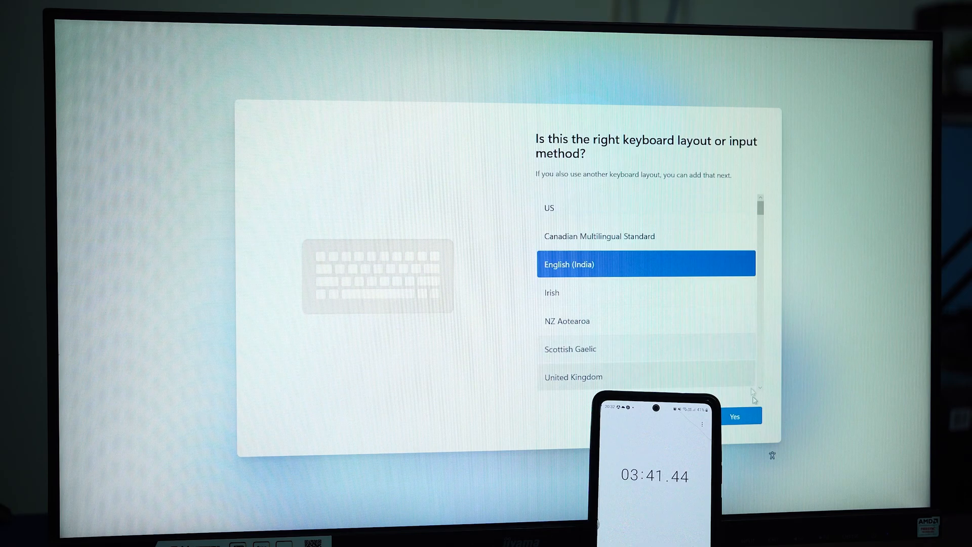
click(734, 417)
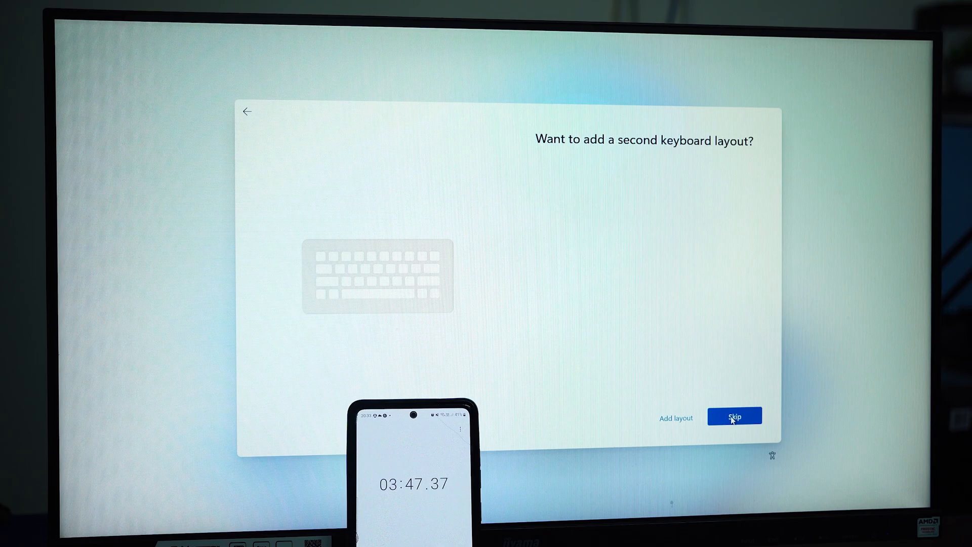
Skip a second keyboard layout, continue on the network, and name the device 'Prit'
click(735, 416)
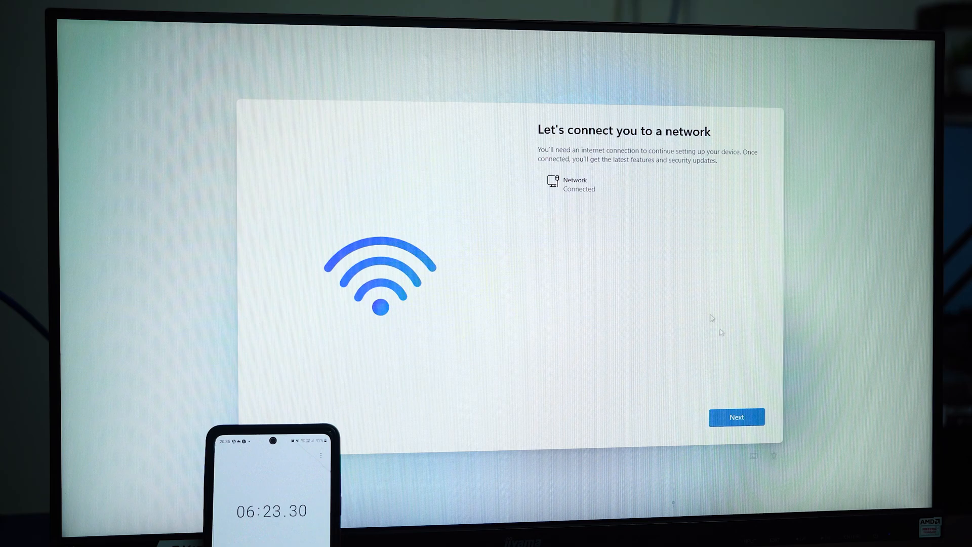
click(737, 417)
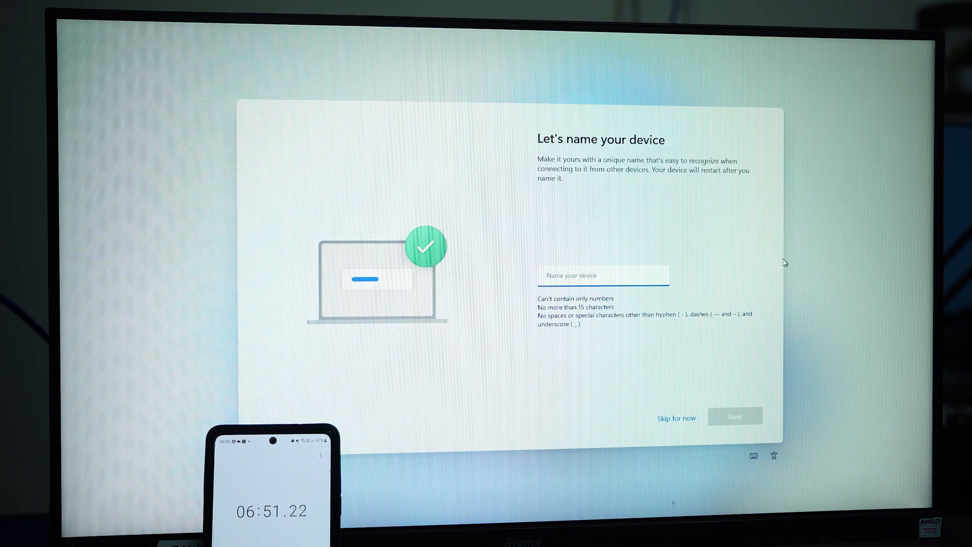
text(Prit)
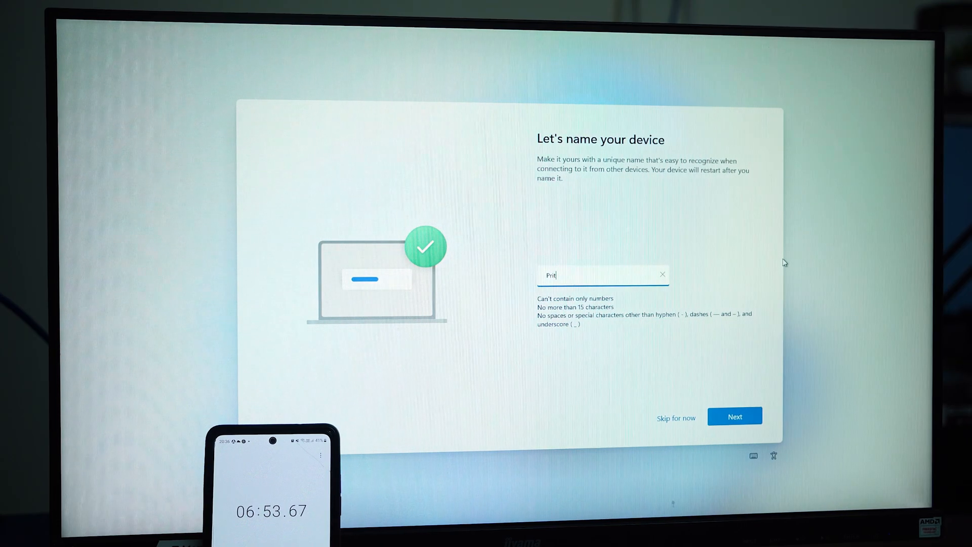
click(735, 416)
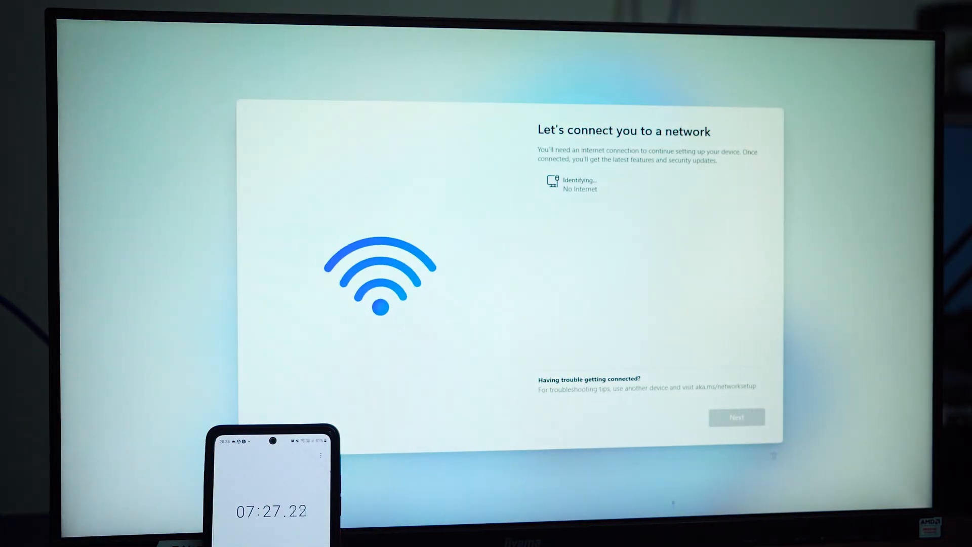
click(736, 417)
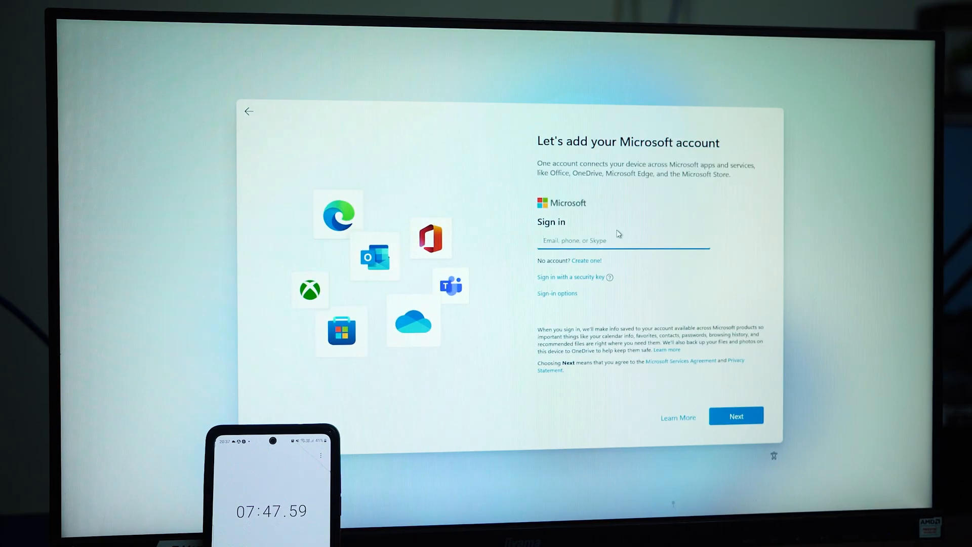
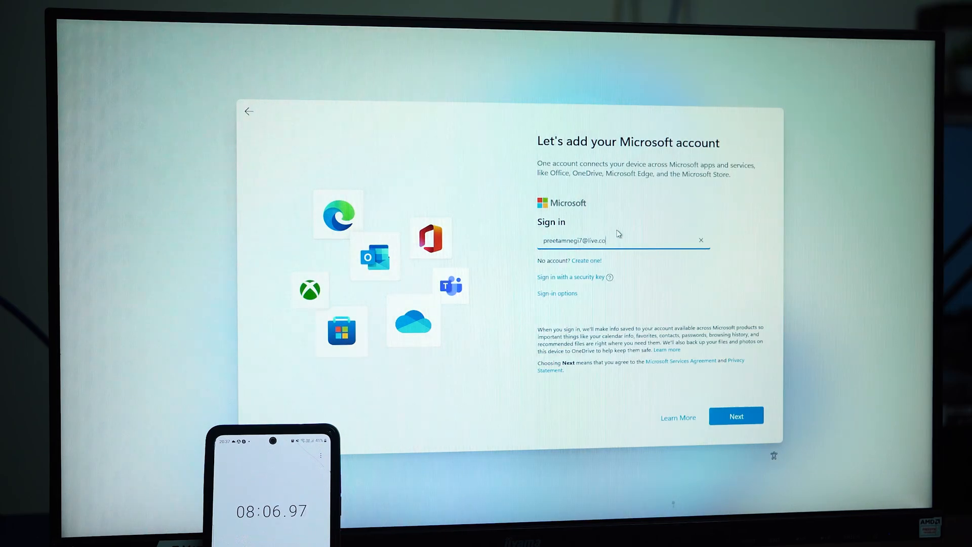
click(736, 417)
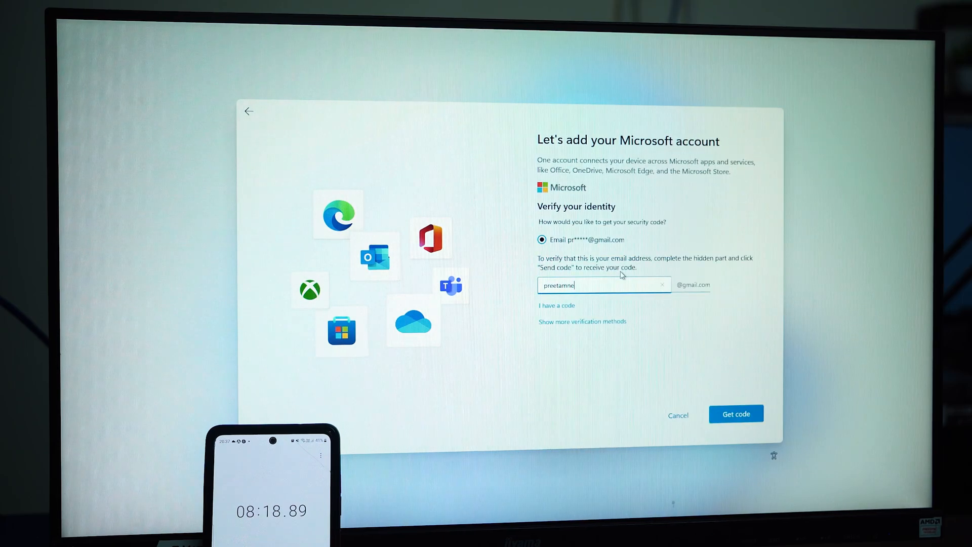
click(736, 413)
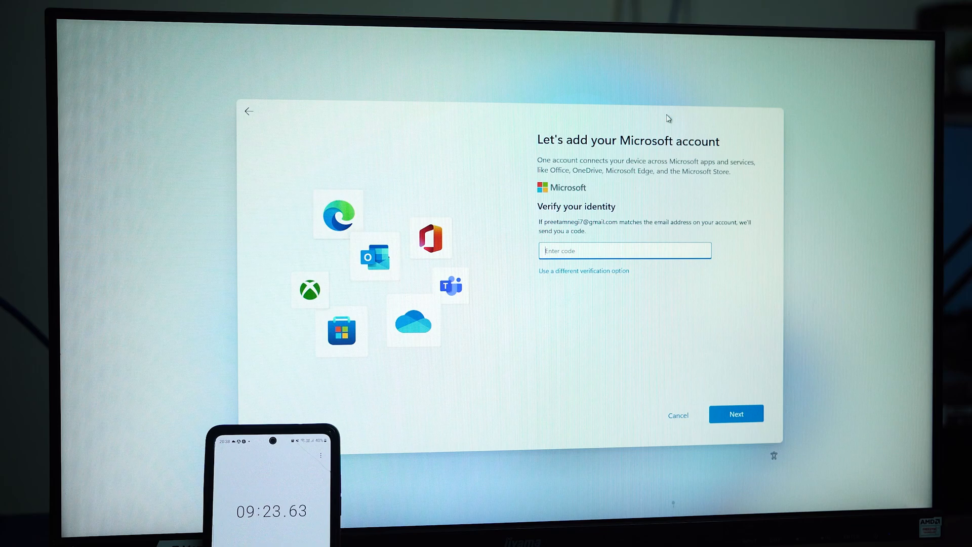
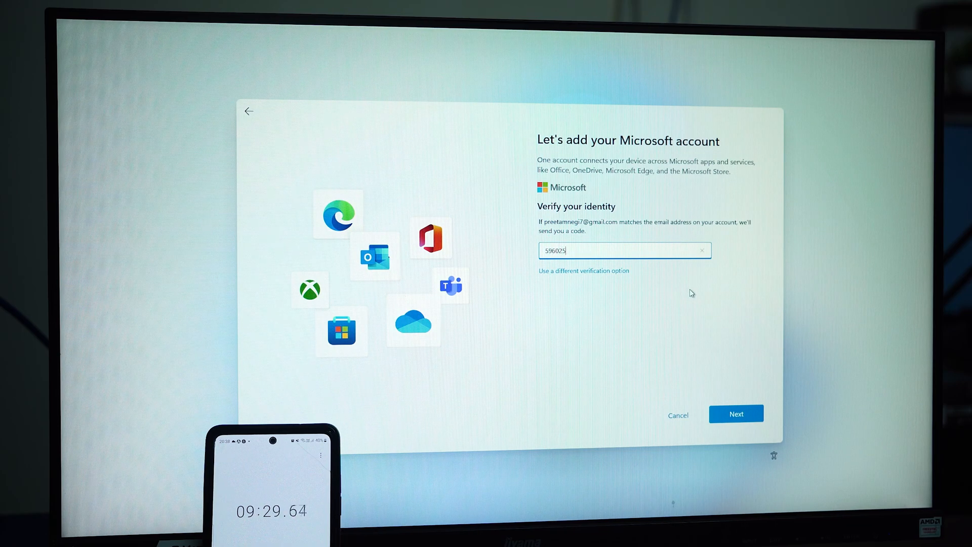
click(736, 414)
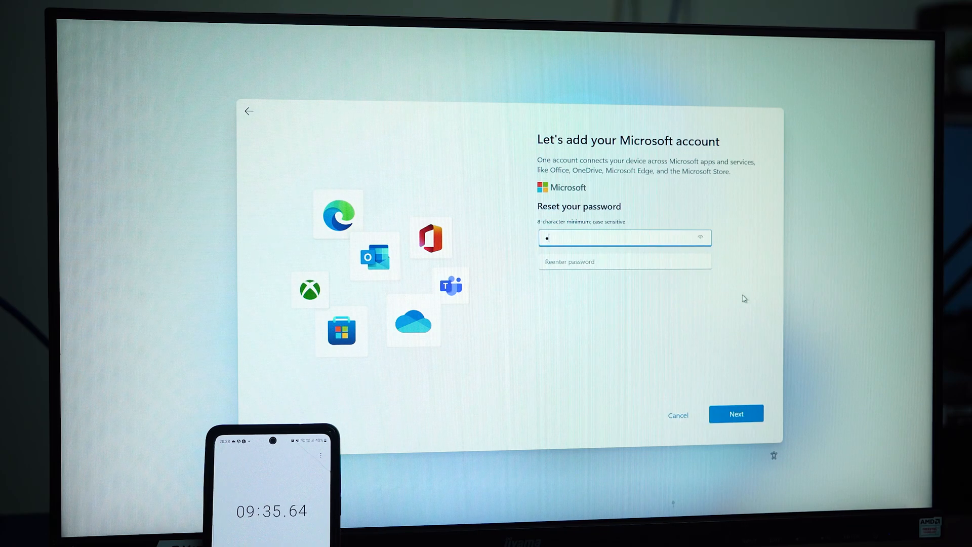
Back out of the password reset, re-enter the email, and sign in with the password
text(password)
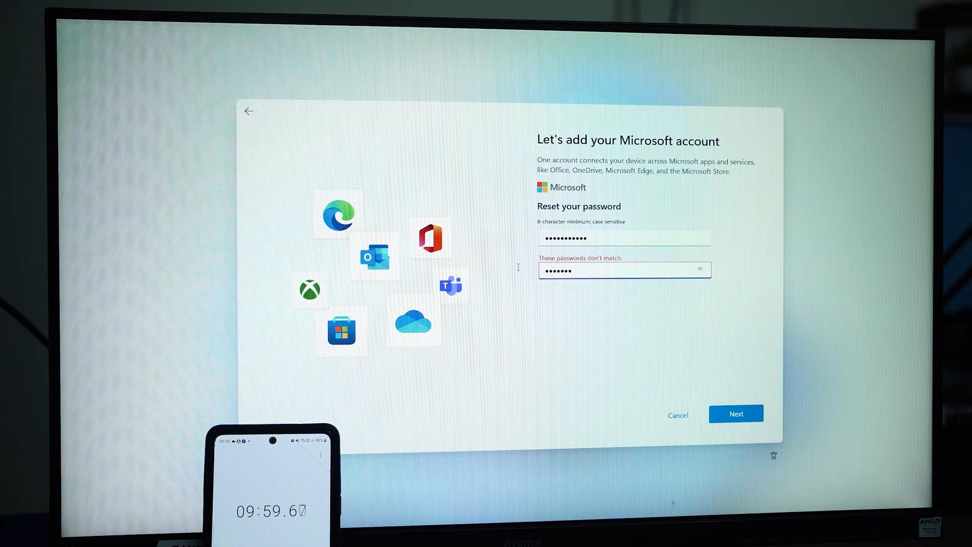
click(736, 414)
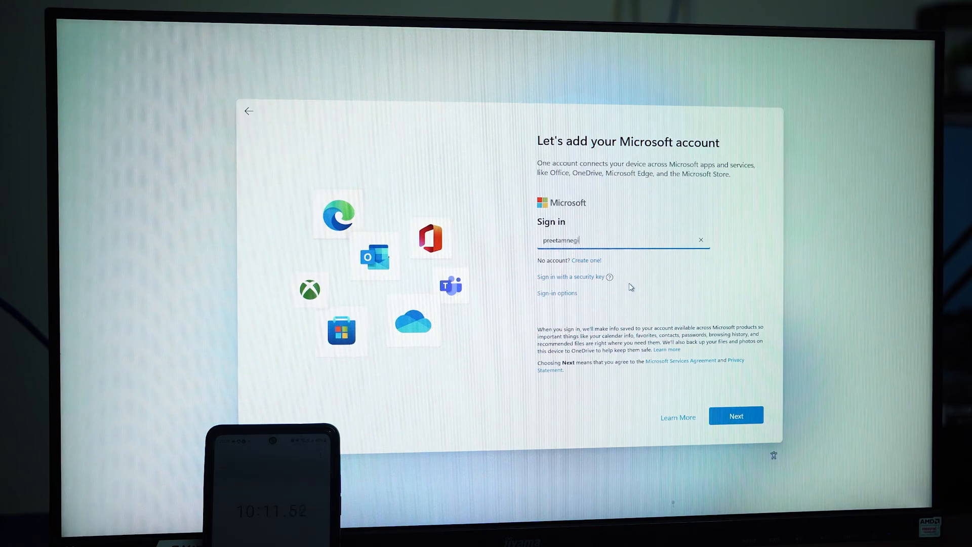
text(7@live.com)
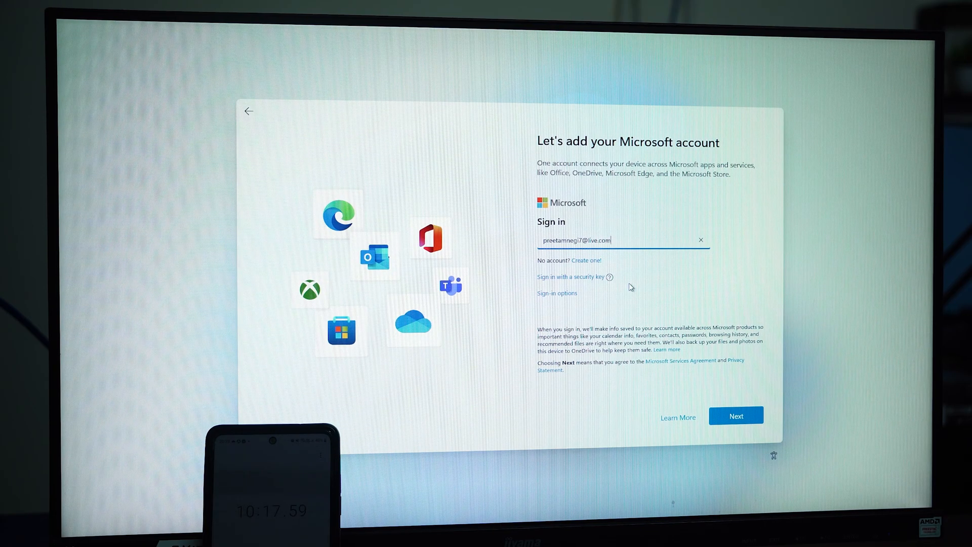
click(735, 415)
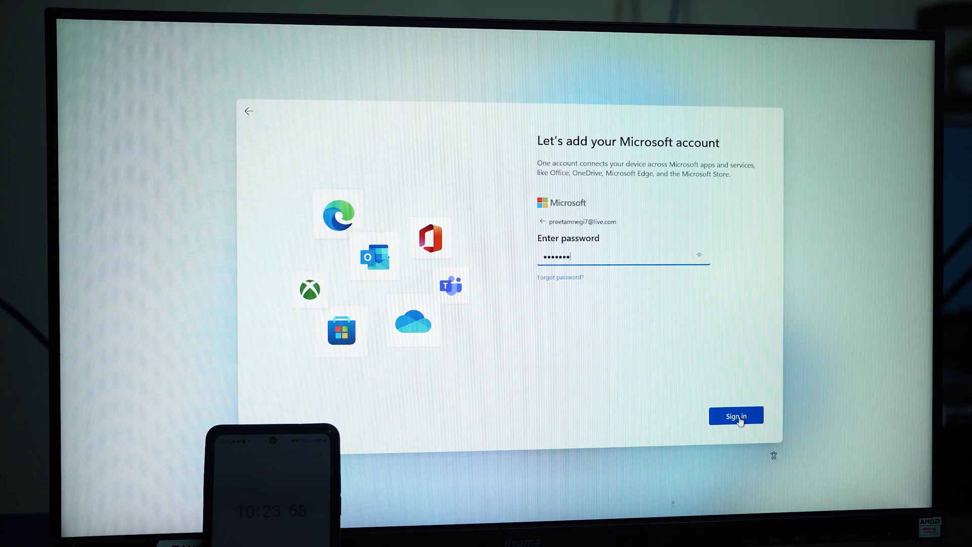
click(736, 415)
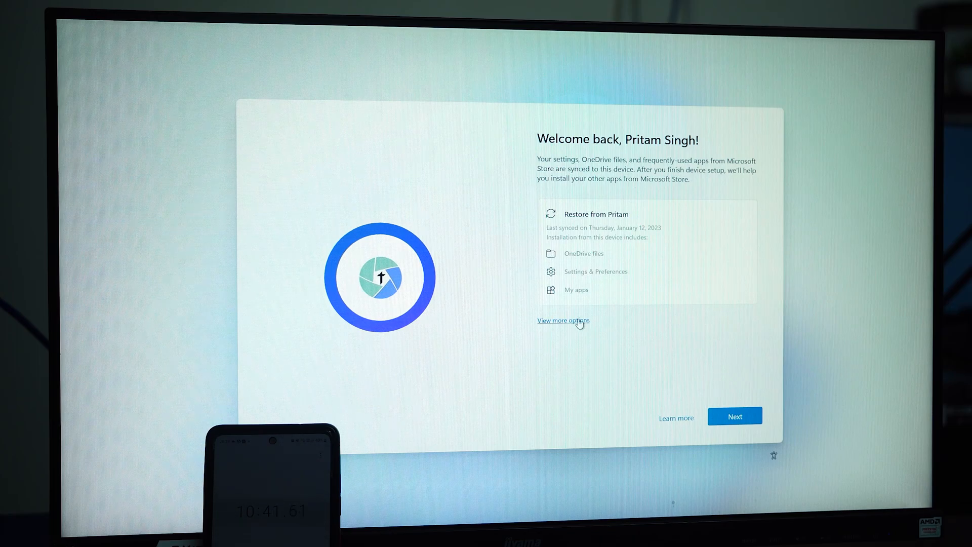
Continue the restore, confirm the new PIN, and accept privacy settings and experience categories
click(564, 320)
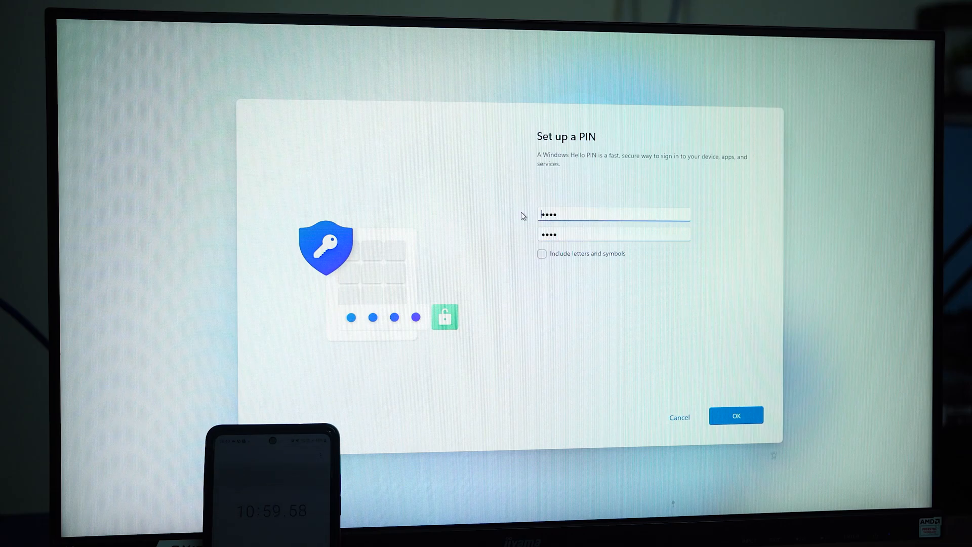
click(736, 415)
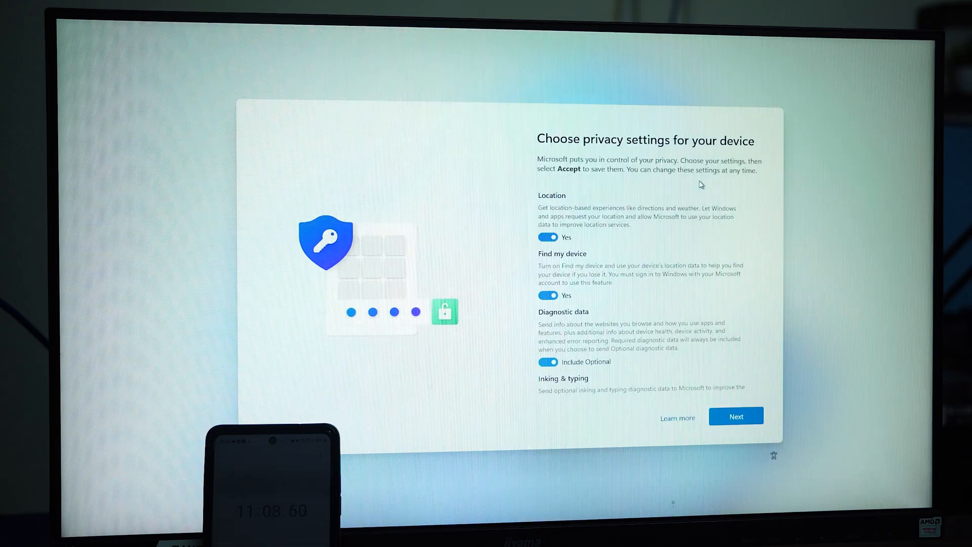
scroll(down, 3)
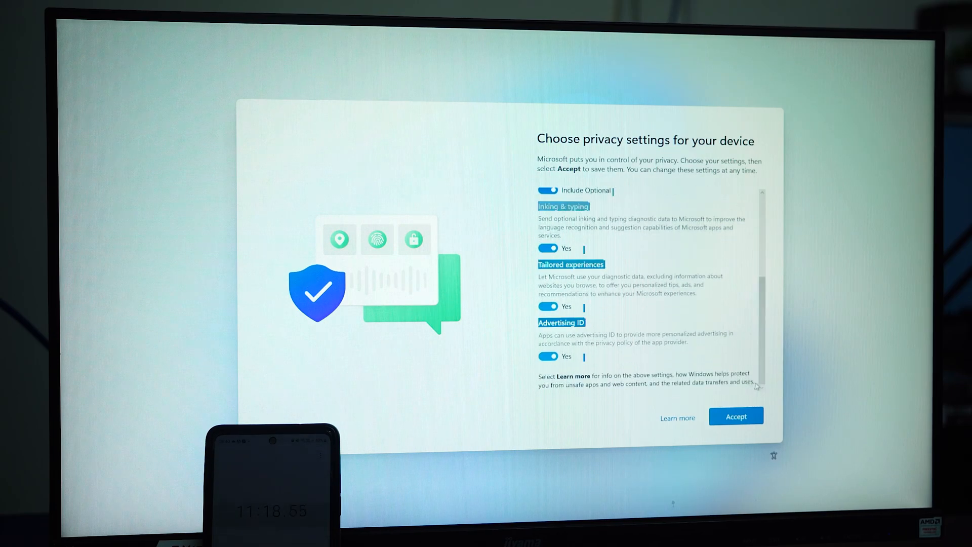
click(736, 416)
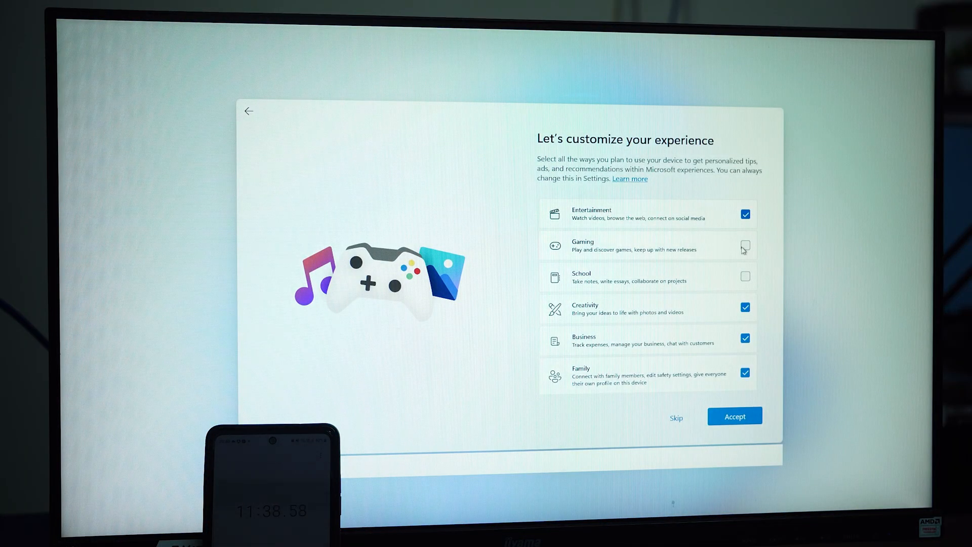
click(735, 415)
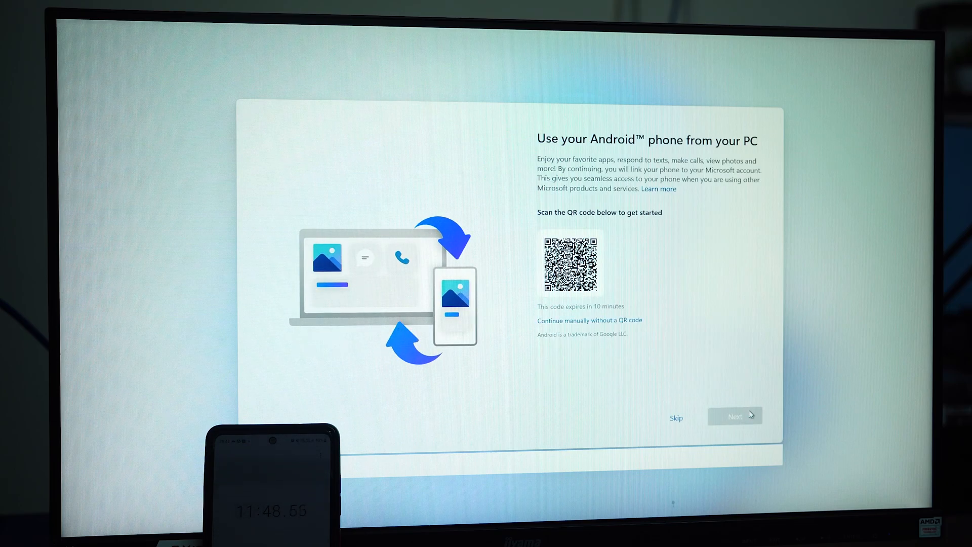
click(734, 417)
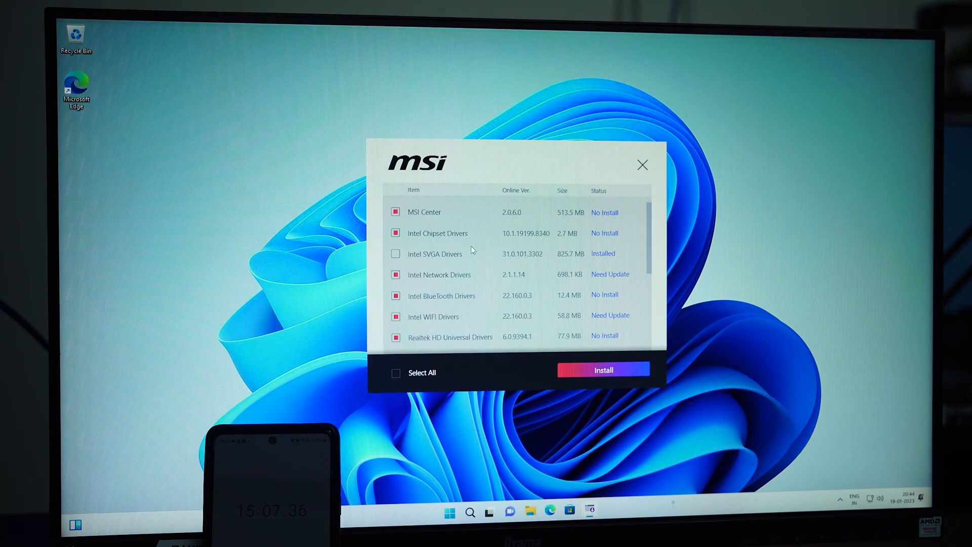
mouse_move(461, 267)
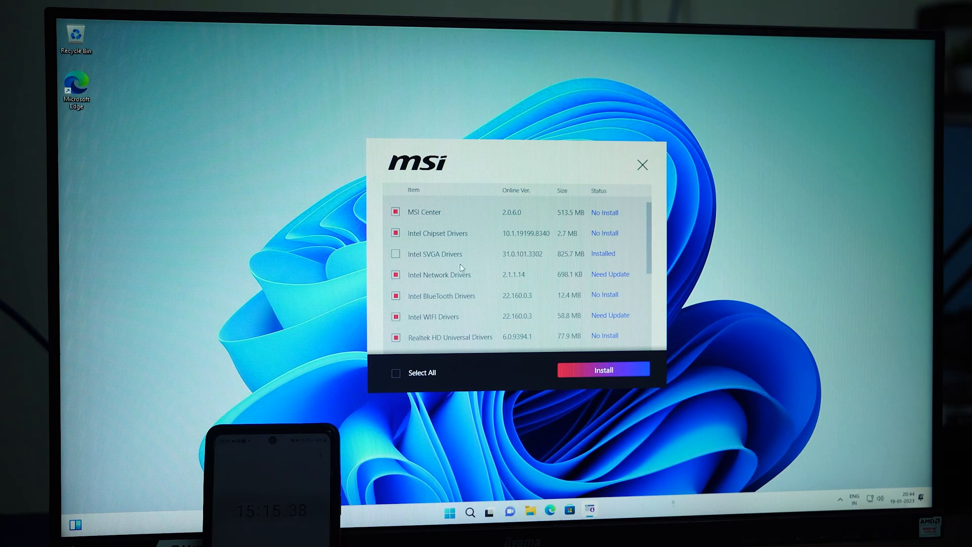
Begin installing the checked MSI drivers and utilities, starting with the MSI Center download
scroll(down, 3)
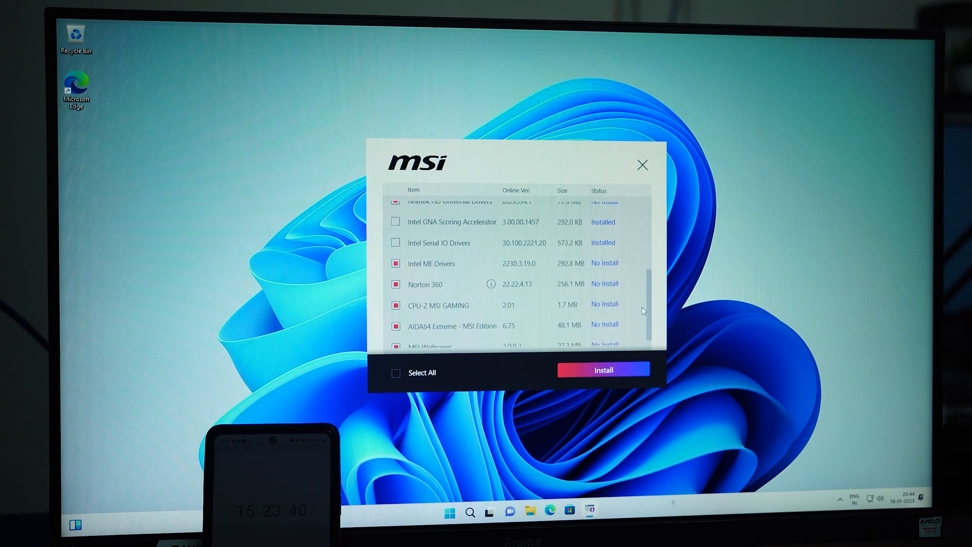
click(602, 370)
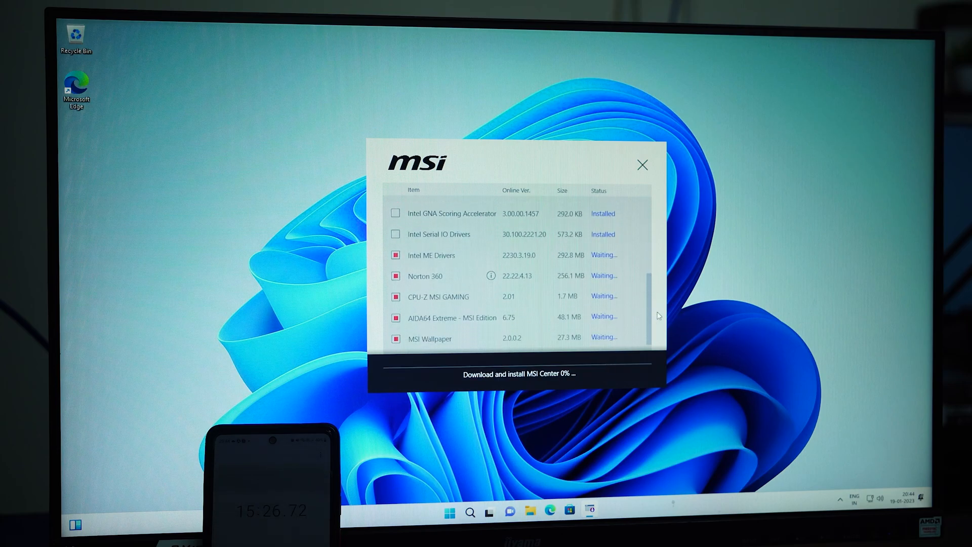